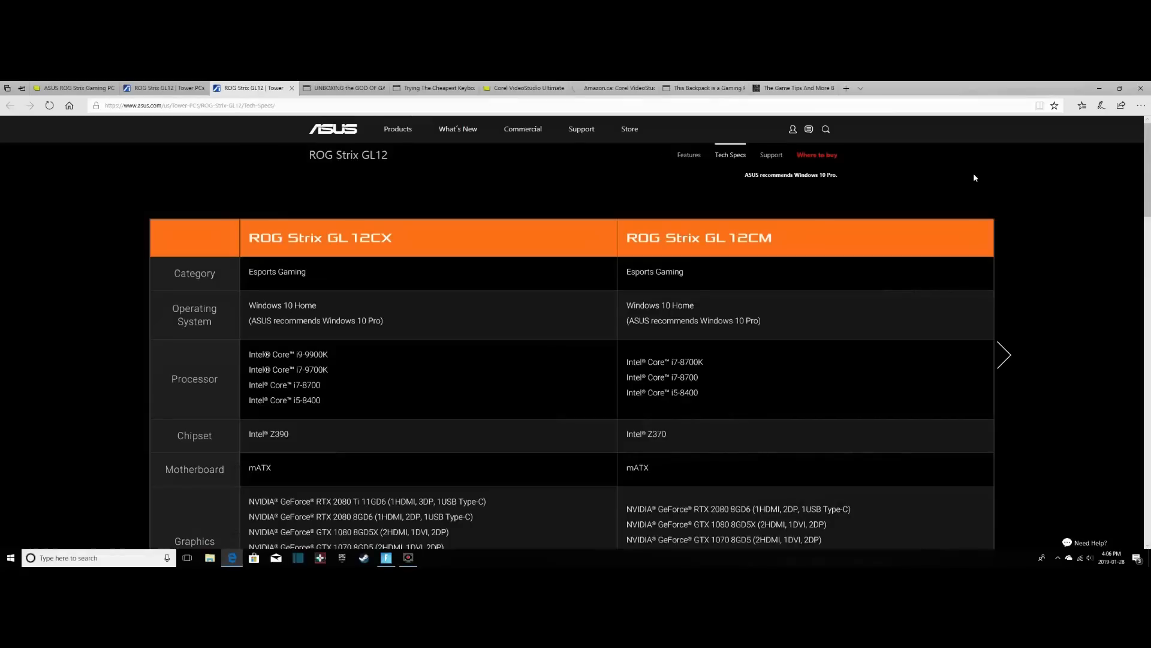
mouse_move(636, 350)
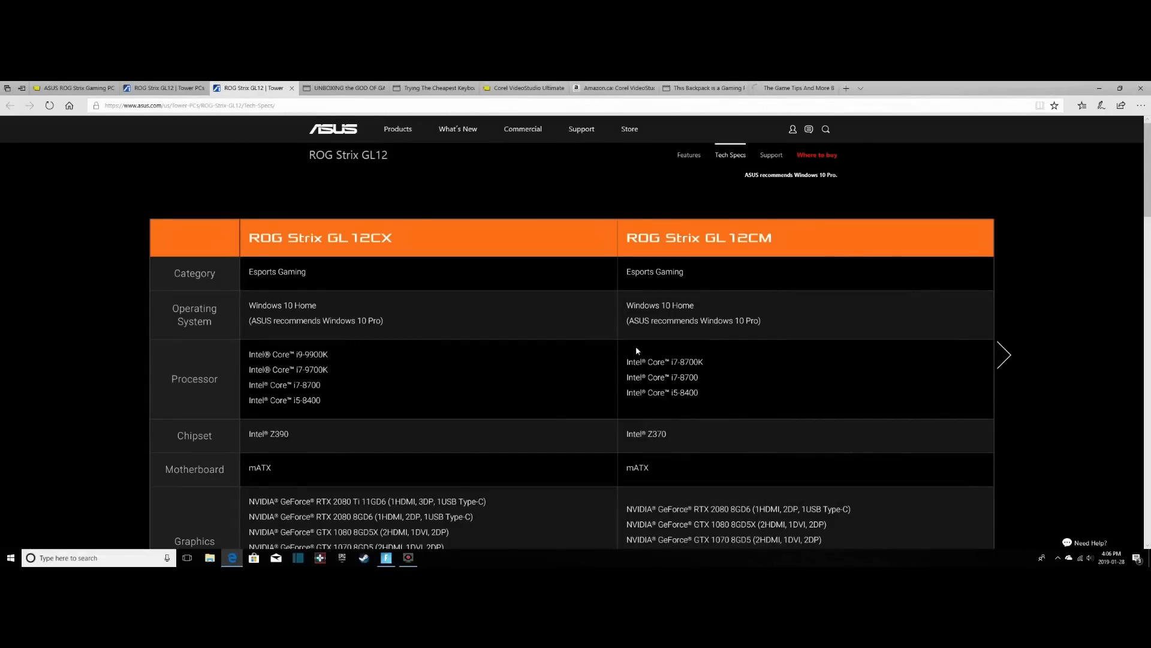
mouse_move(603, 380)
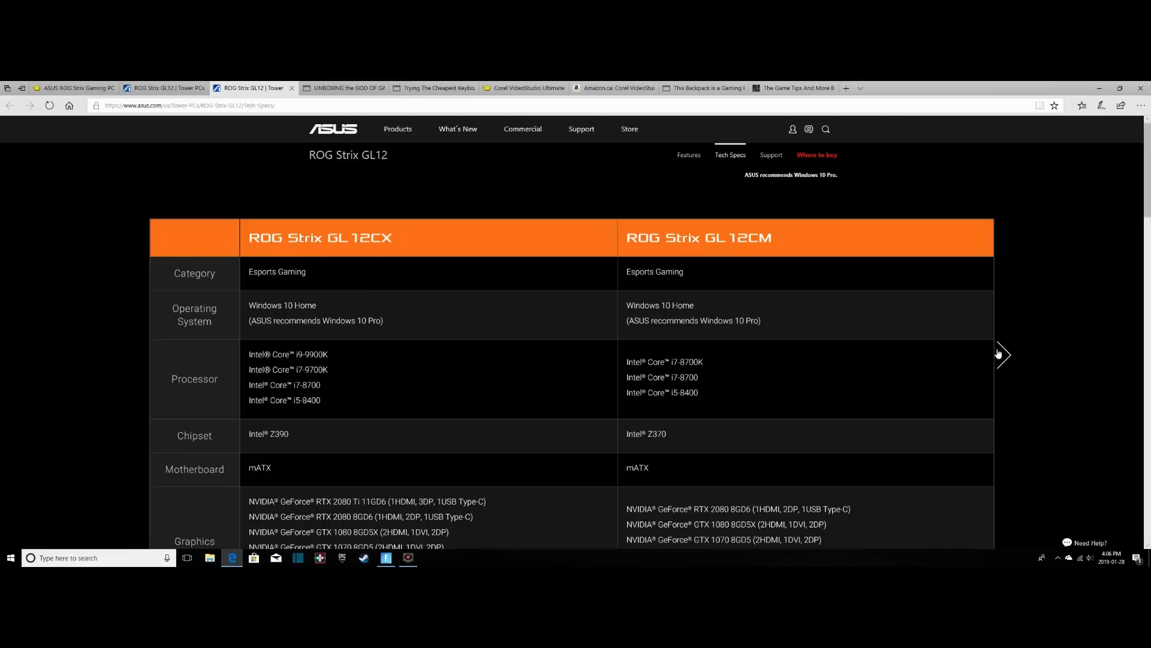
Page the spec comparison forward twice, from GL12CX/CM to GL12CP and GL12CS
left_click(1001, 355)
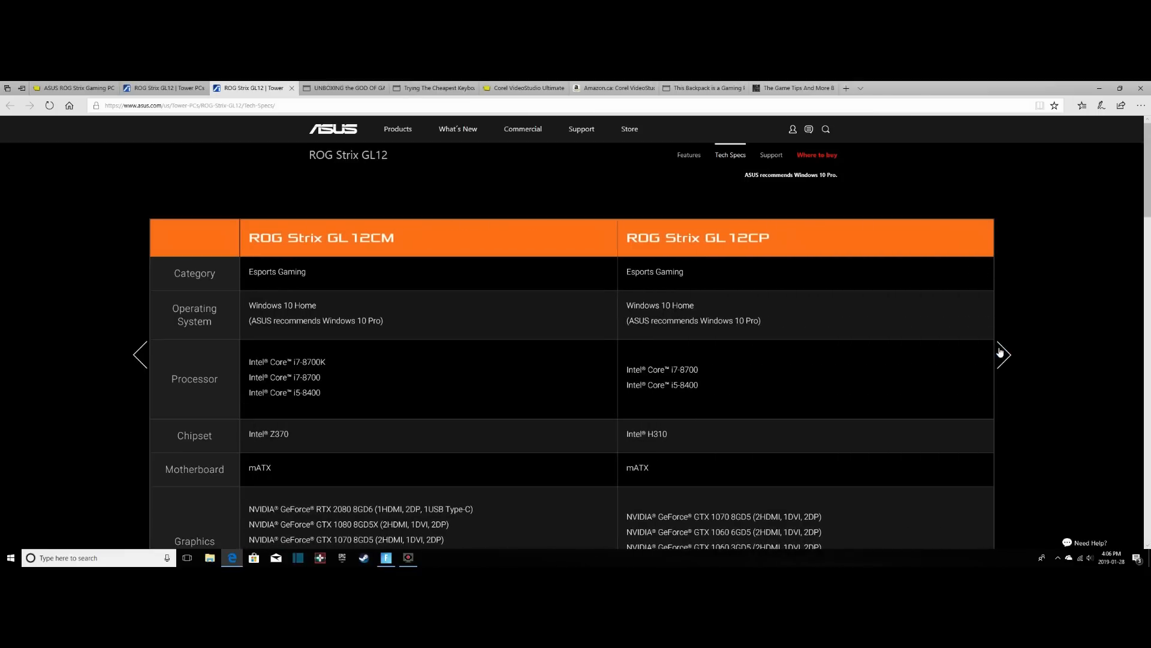
left_click(1004, 355)
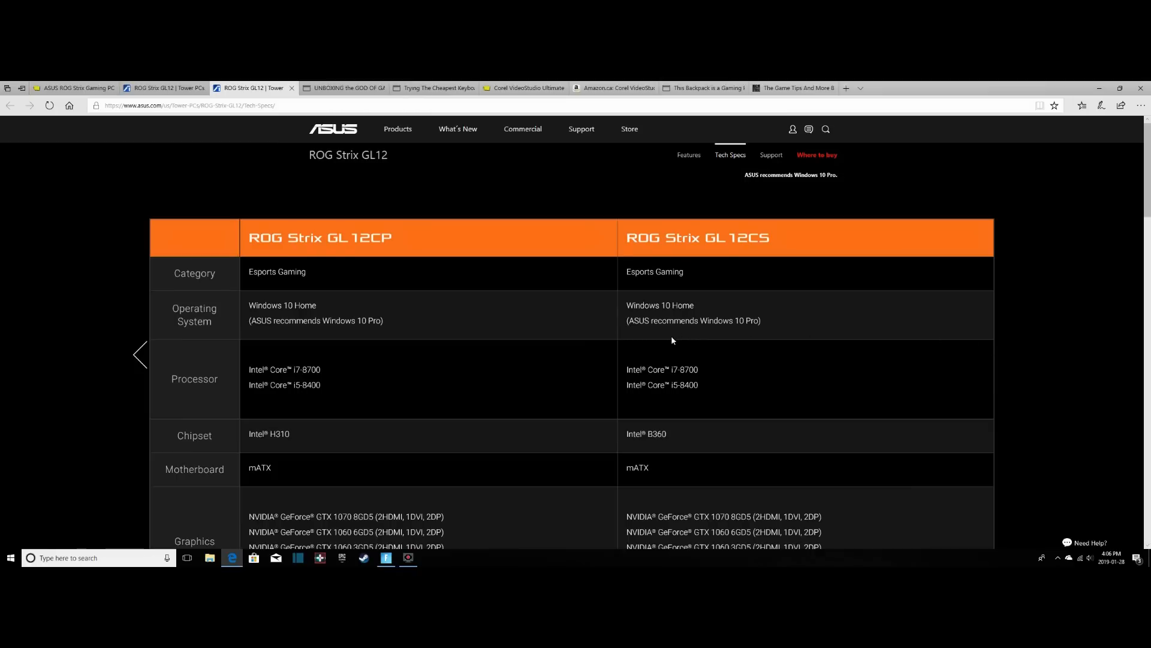
mouse_move(668, 348)
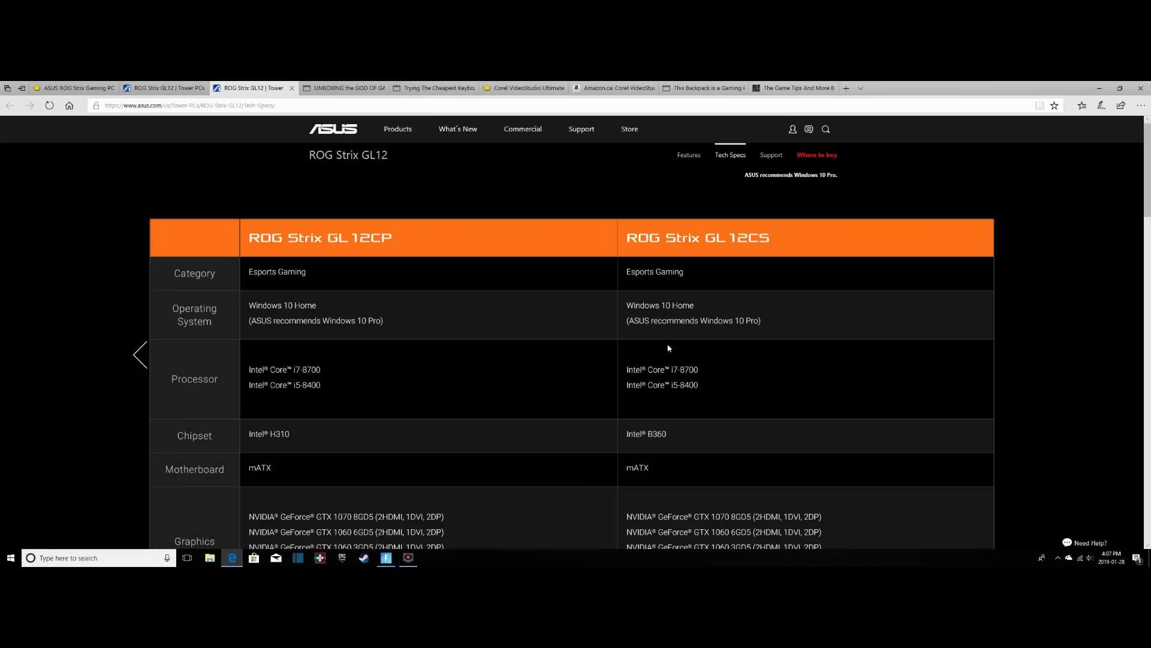
mouse_move(562, 351)
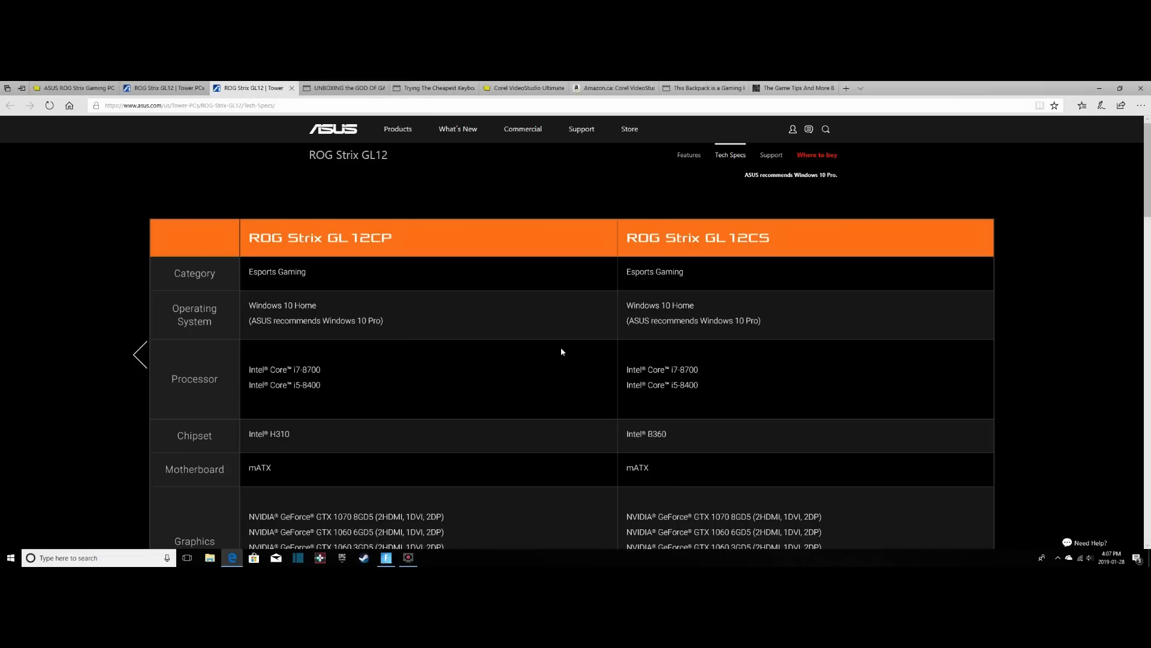
mouse_move(311, 282)
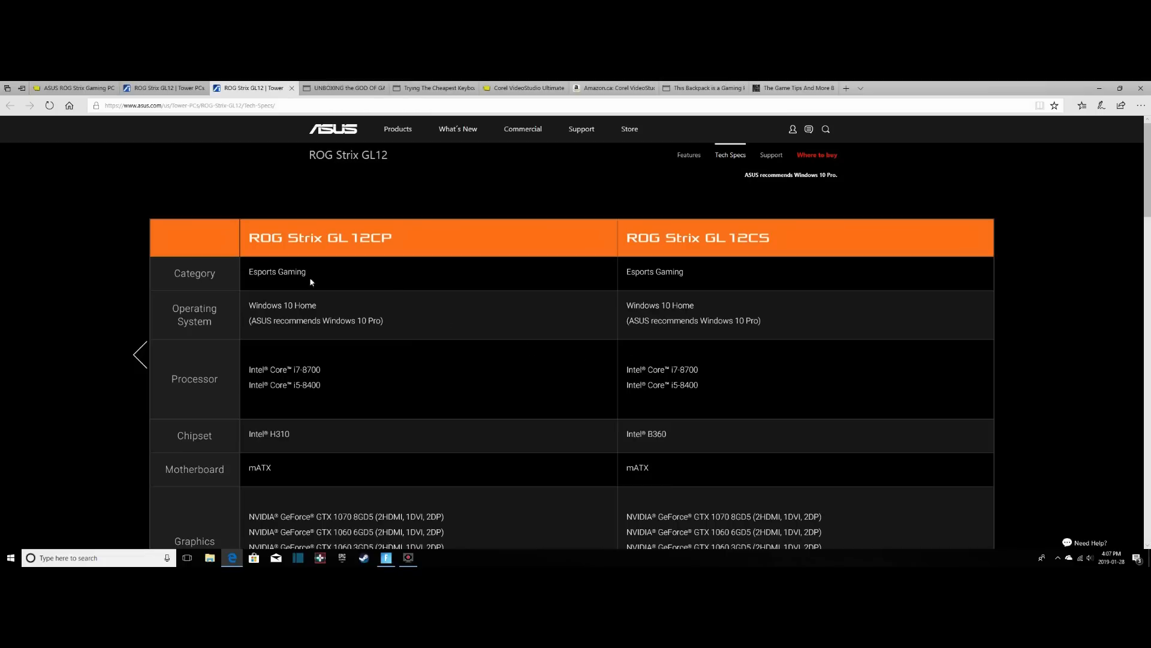
mouse_move(338, 385)
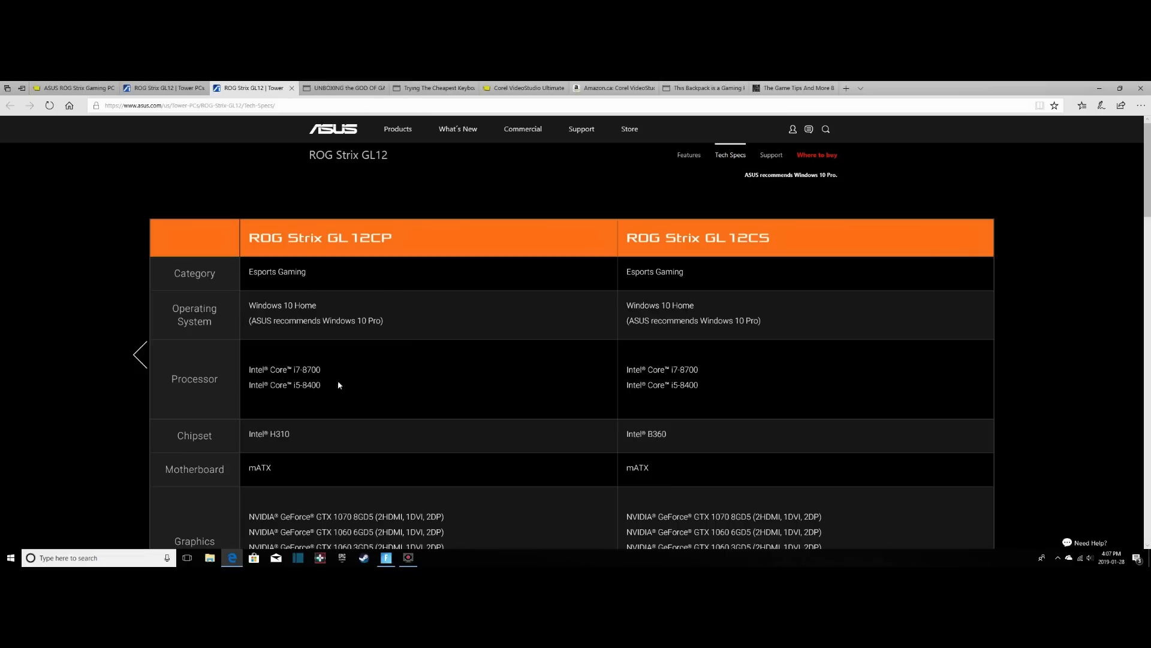
mouse_move(407, 307)
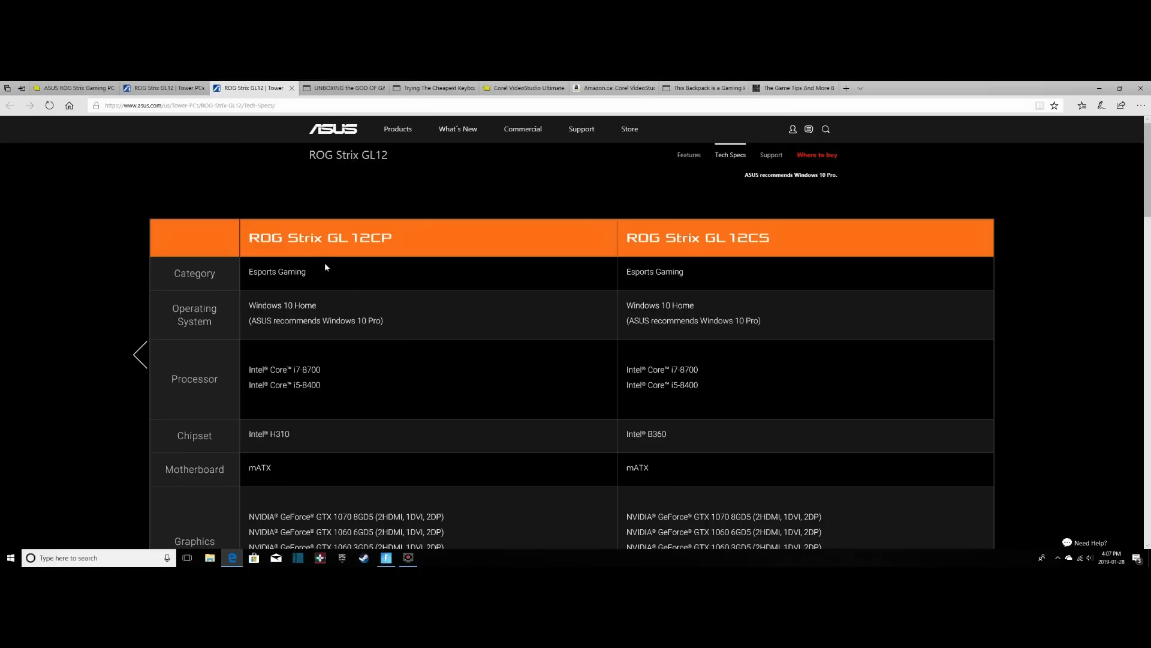
Scroll the GL12CP vs GL12CS table down to the Graphics, Memory and Expansion Slots rows
scroll("down", 3)
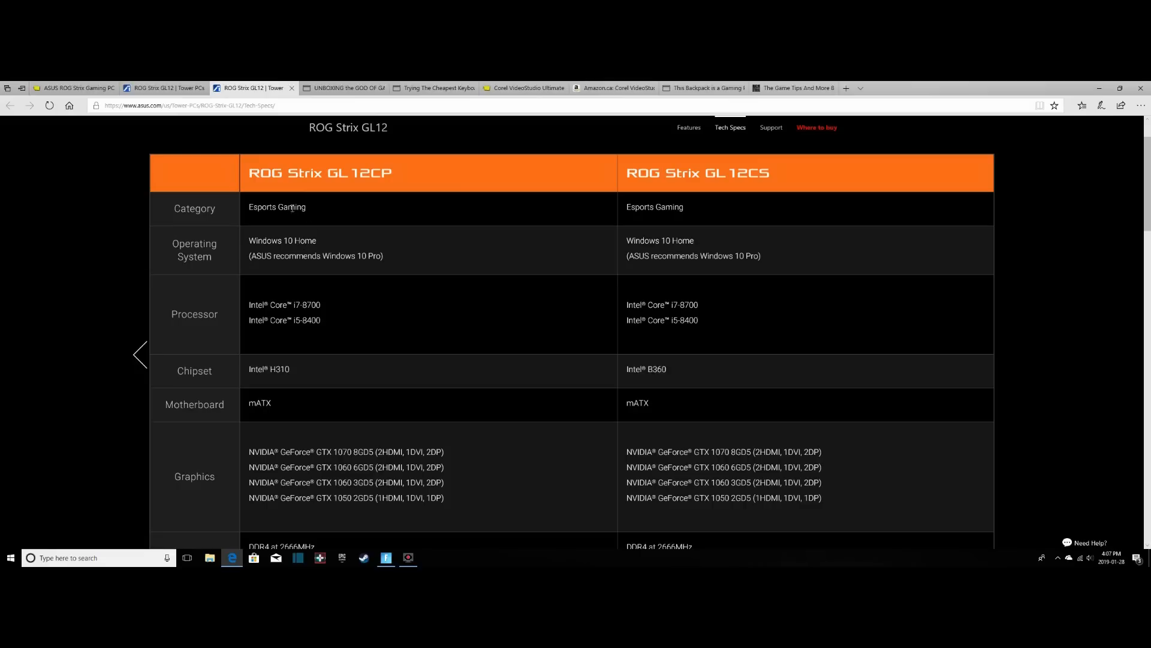
mouse_move(288, 342)
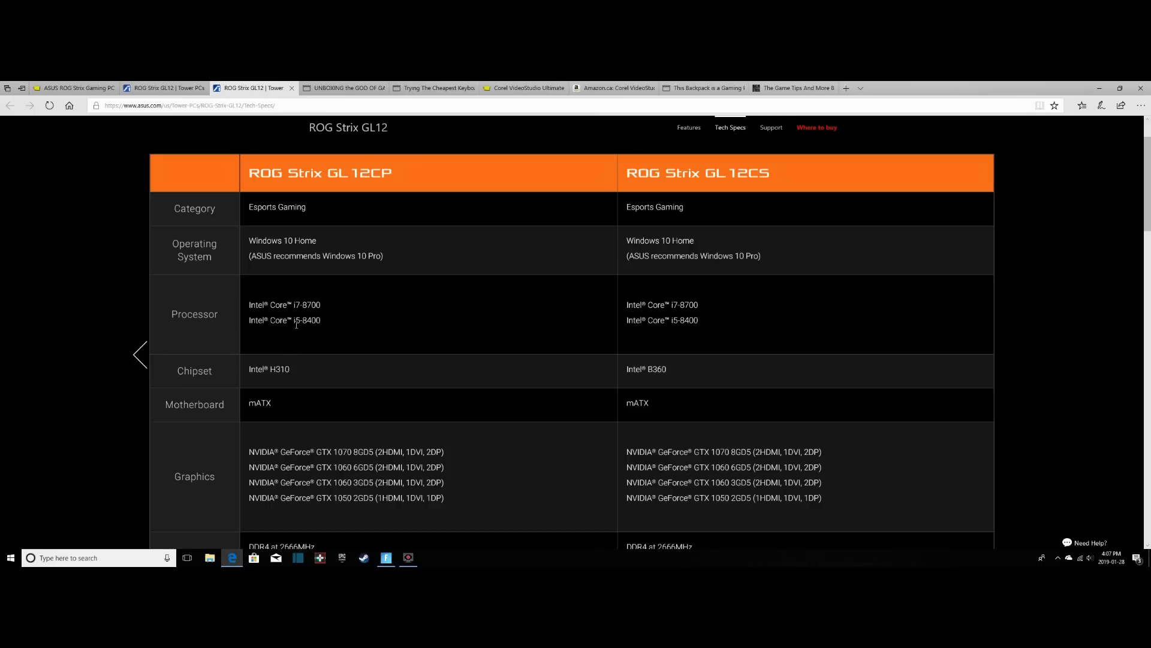
mouse_move(347, 328)
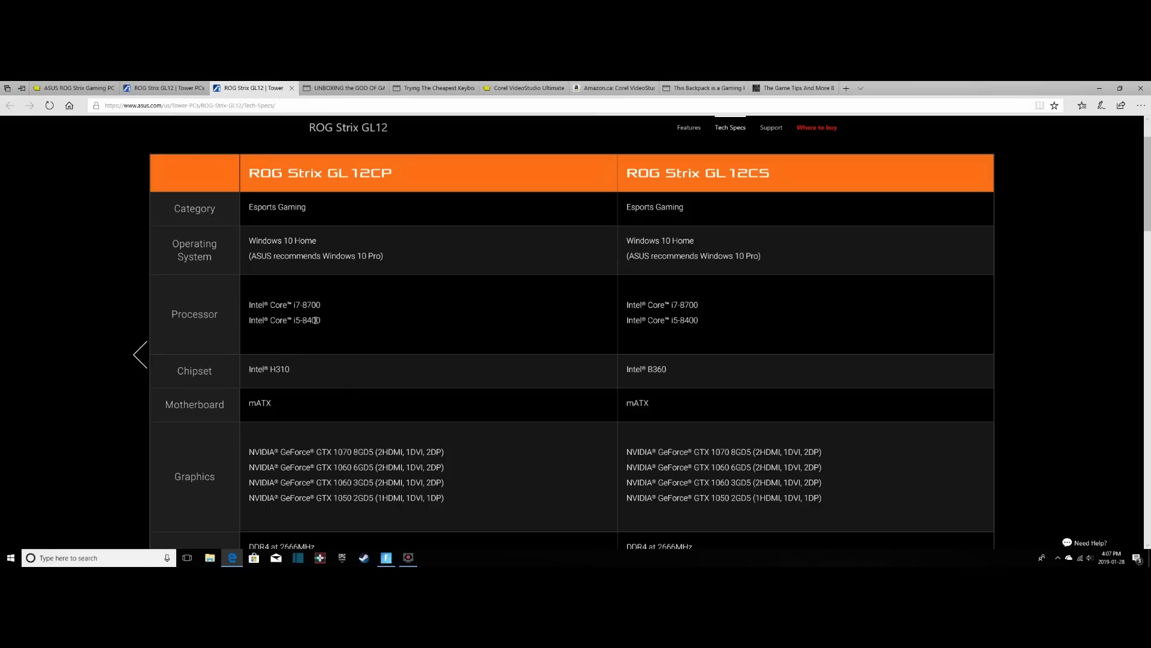
mouse_move(349, 331)
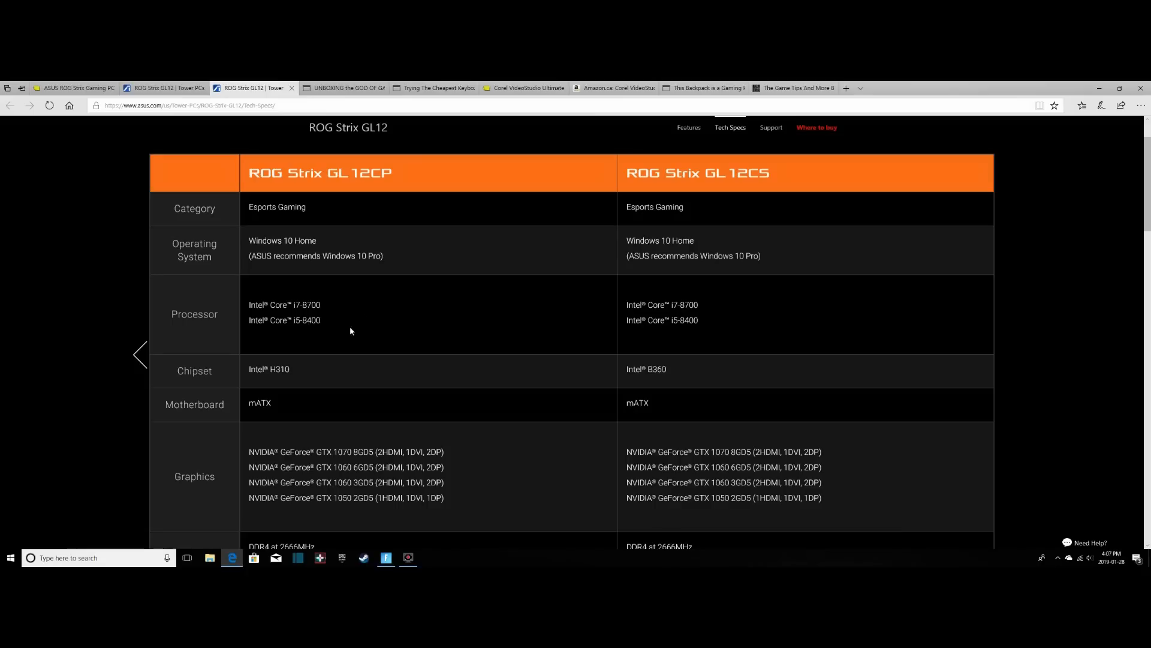
scroll("down", 3)
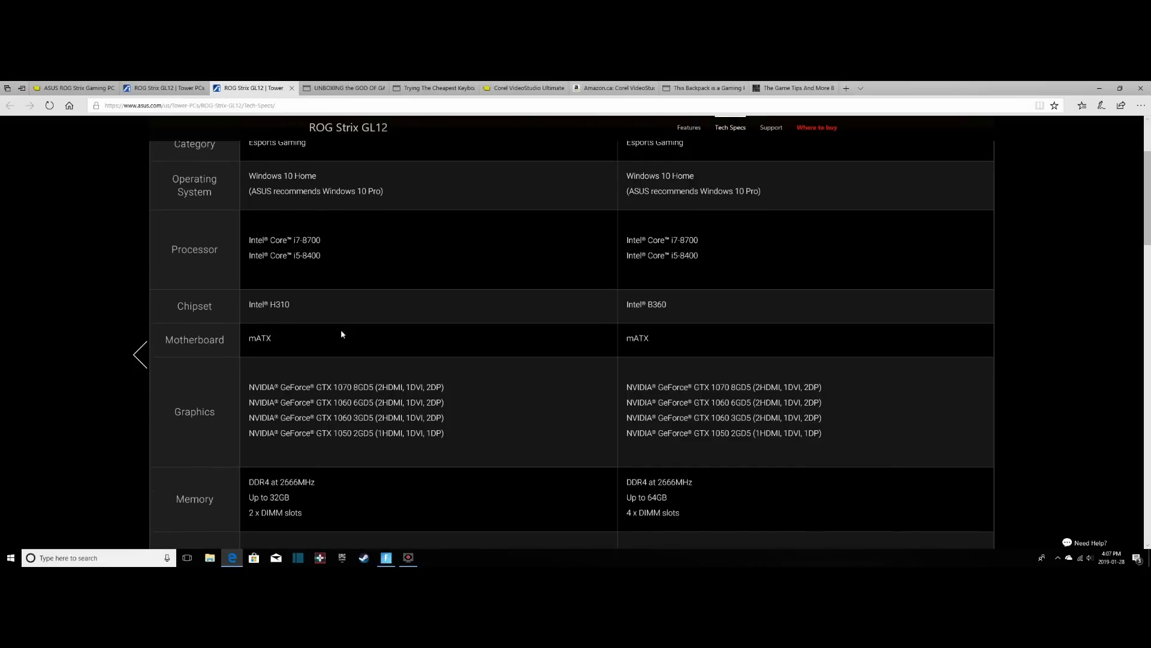
mouse_move(287, 296)
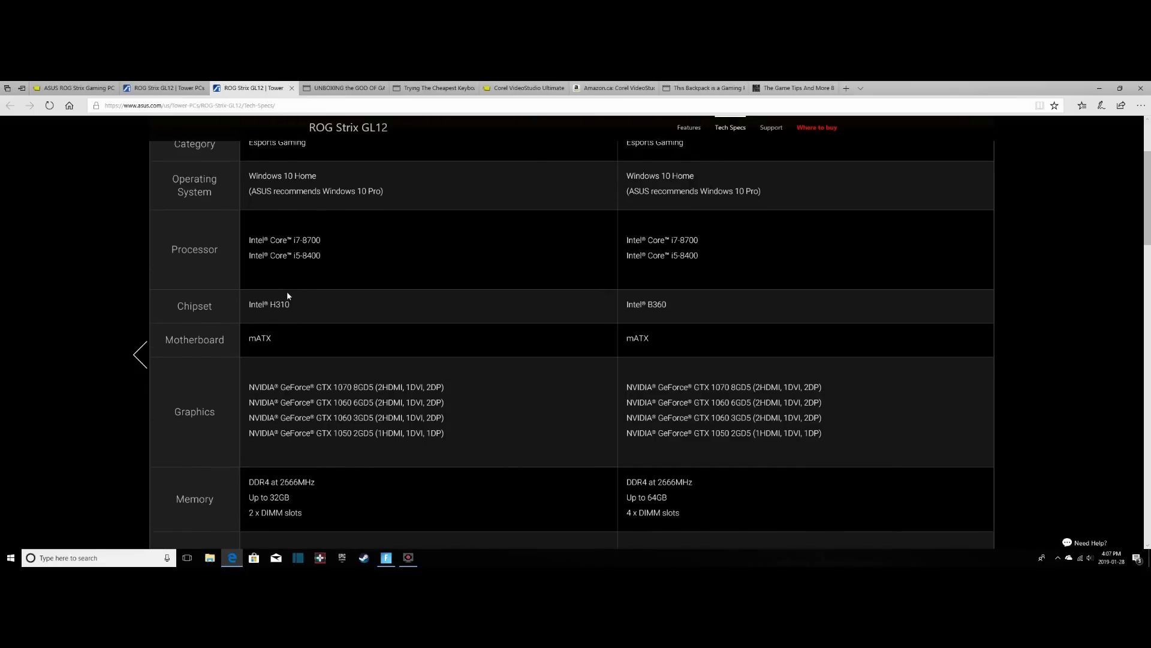
mouse_move(263, 315)
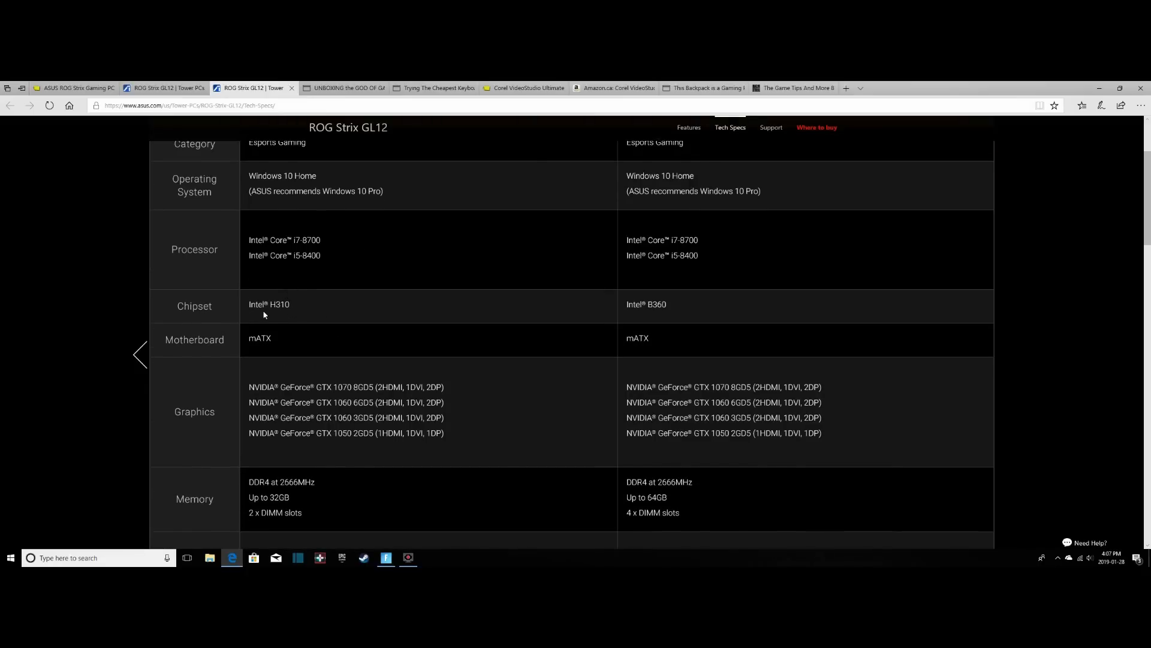
mouse_move(280, 320)
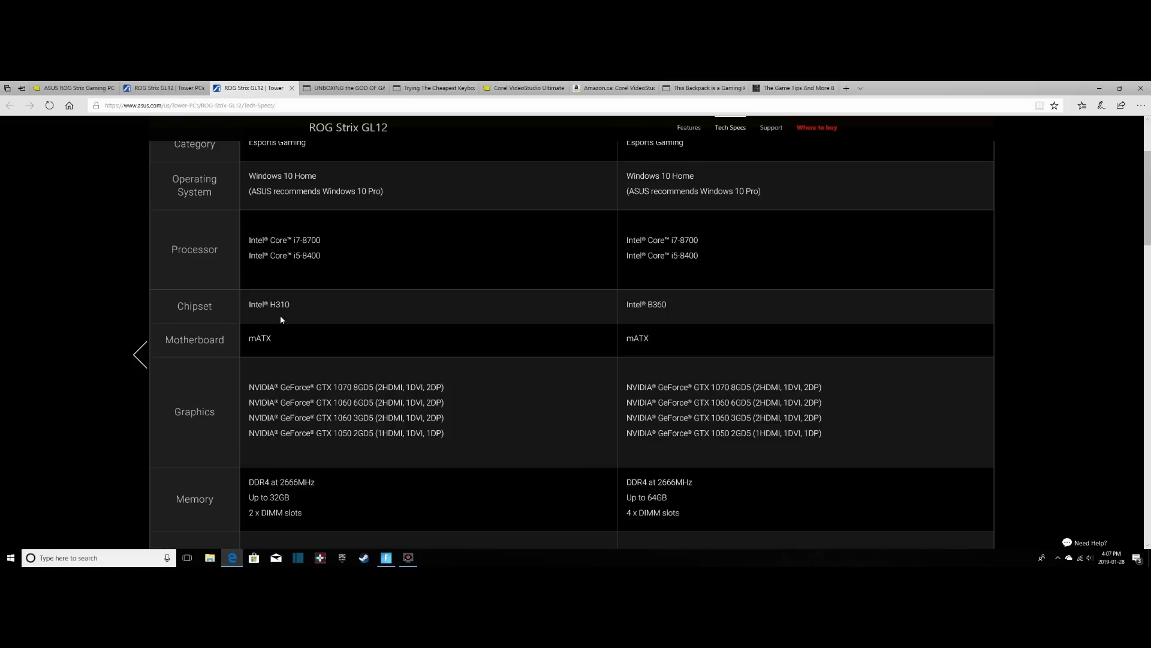
scroll("down", 3)
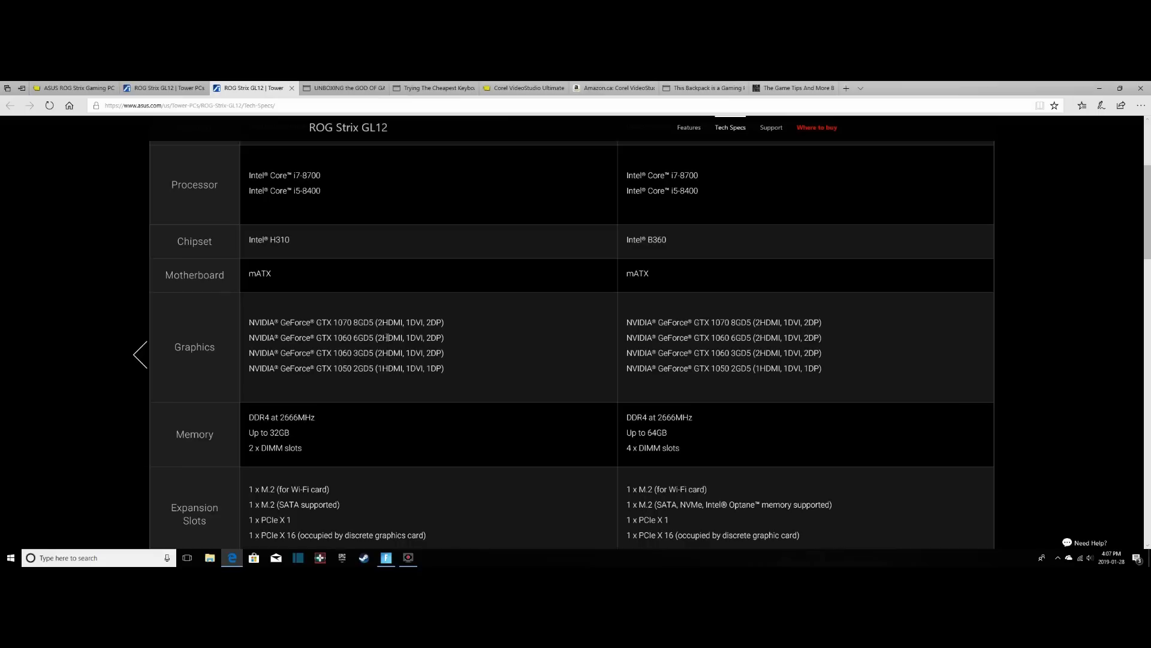
mouse_move(314, 366)
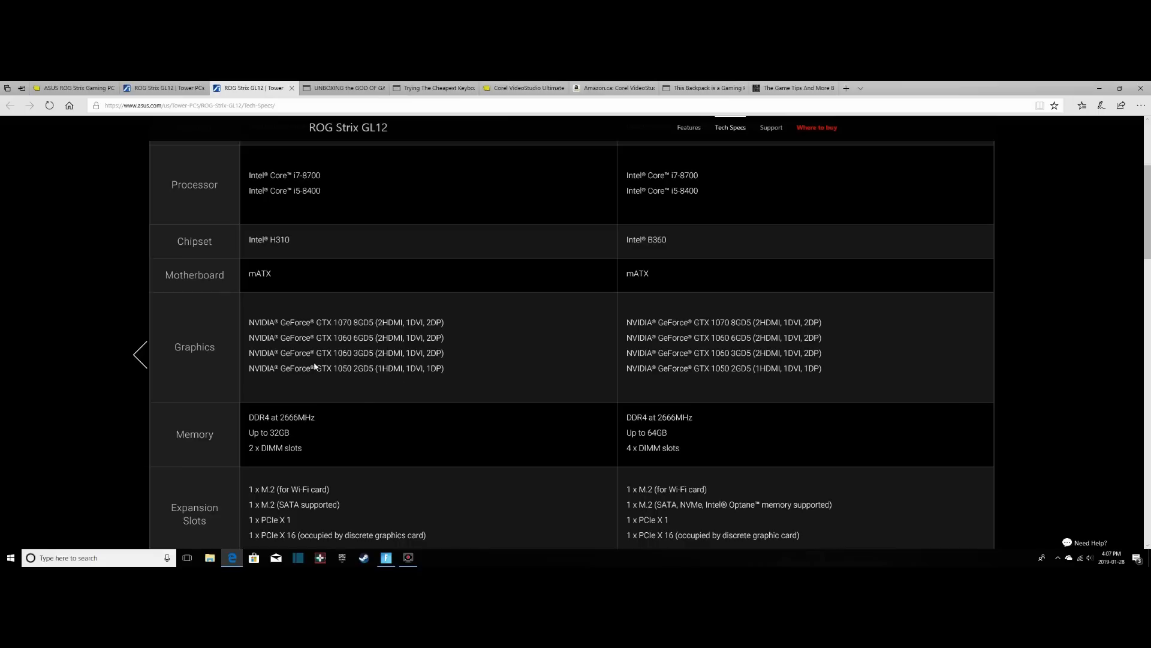
mouse_move(204, 273)
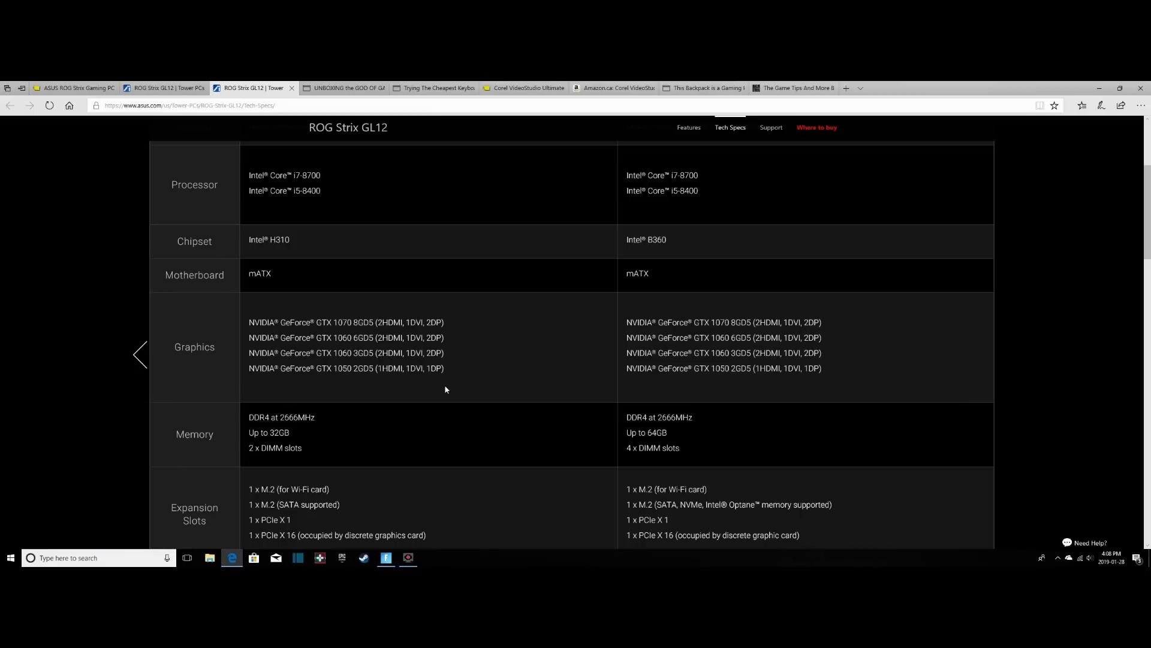
Scroll the comparison further to the SATA, Drive Bays, SSD and HDD rows
scroll("down", 3)
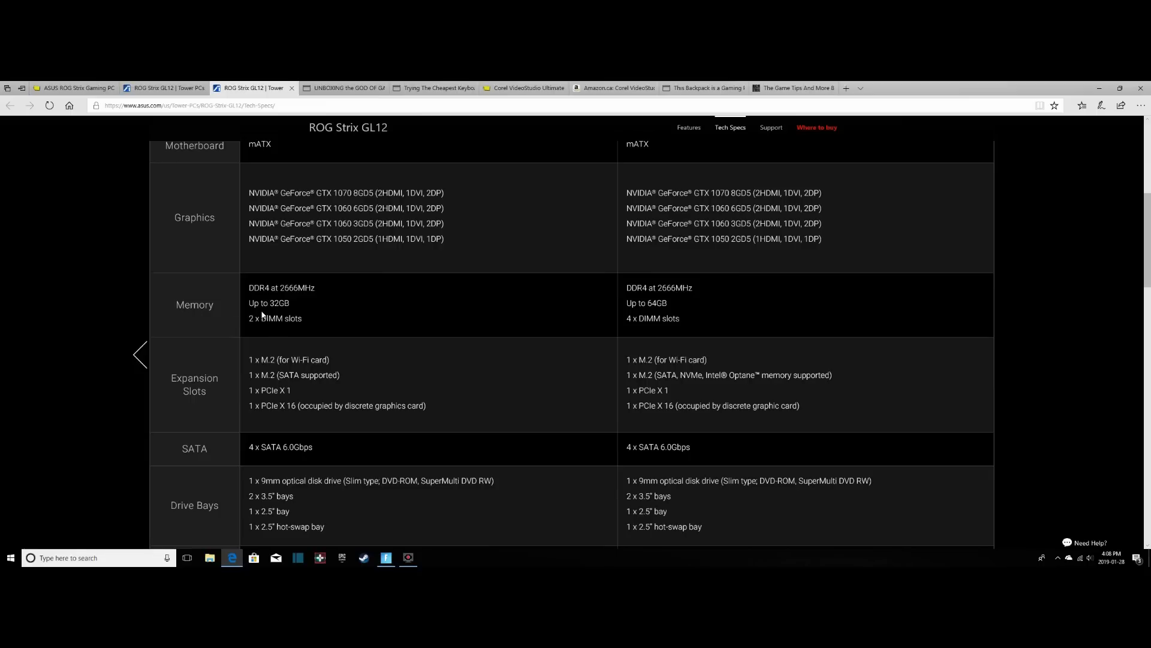
mouse_move(307, 356)
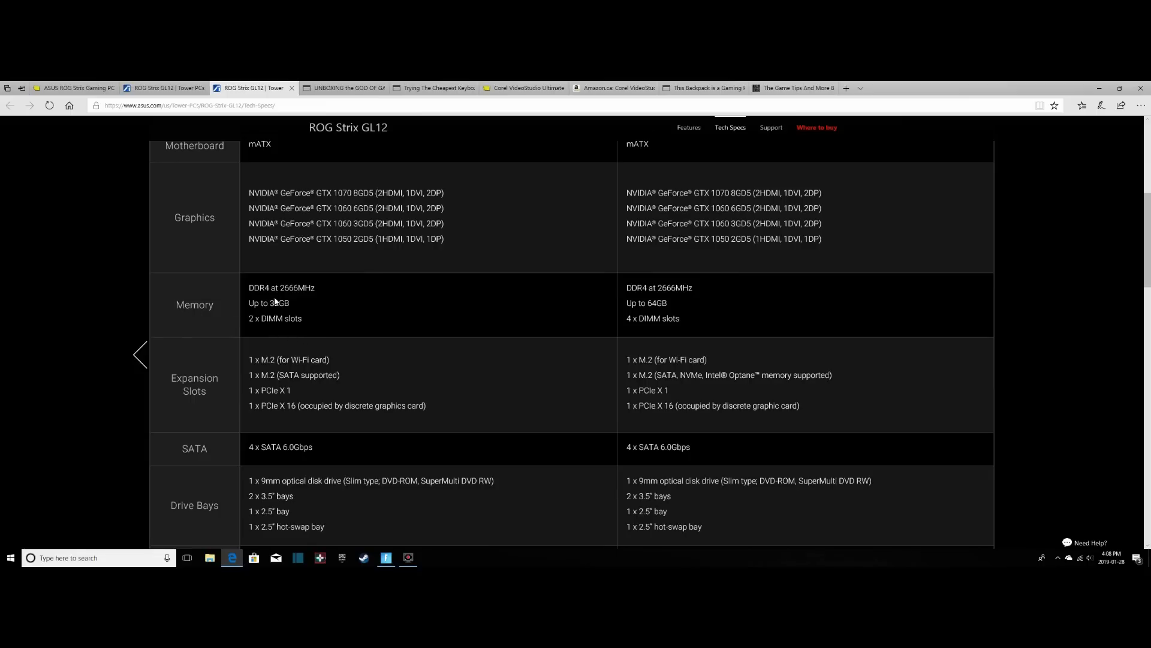
mouse_move(354, 321)
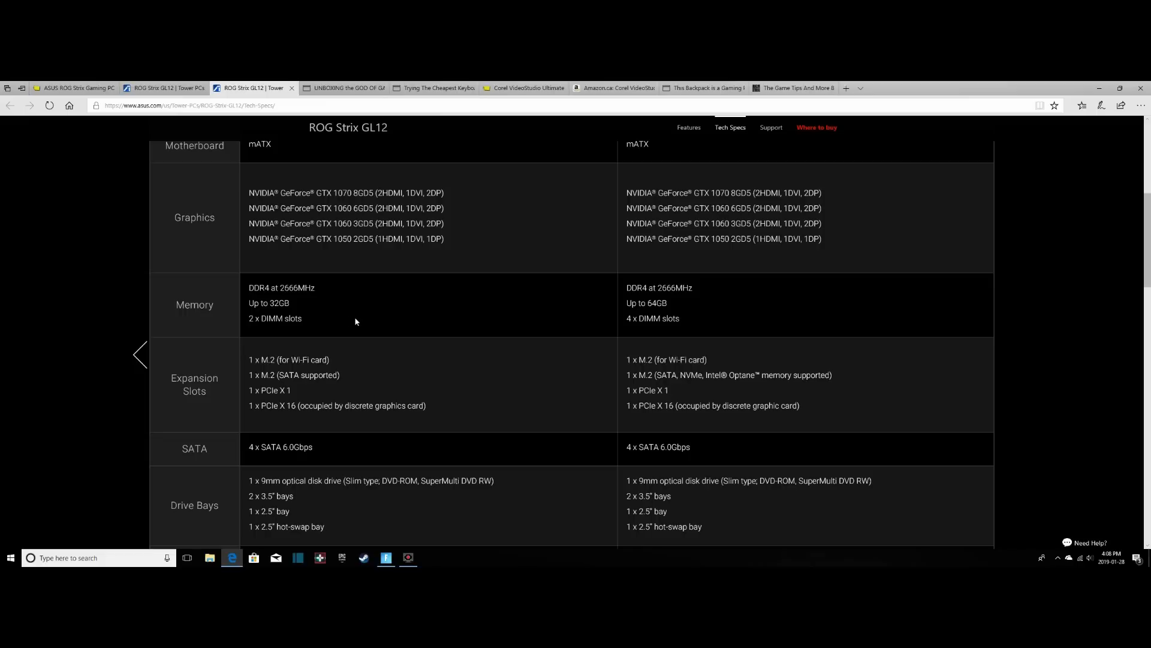
mouse_move(317, 325)
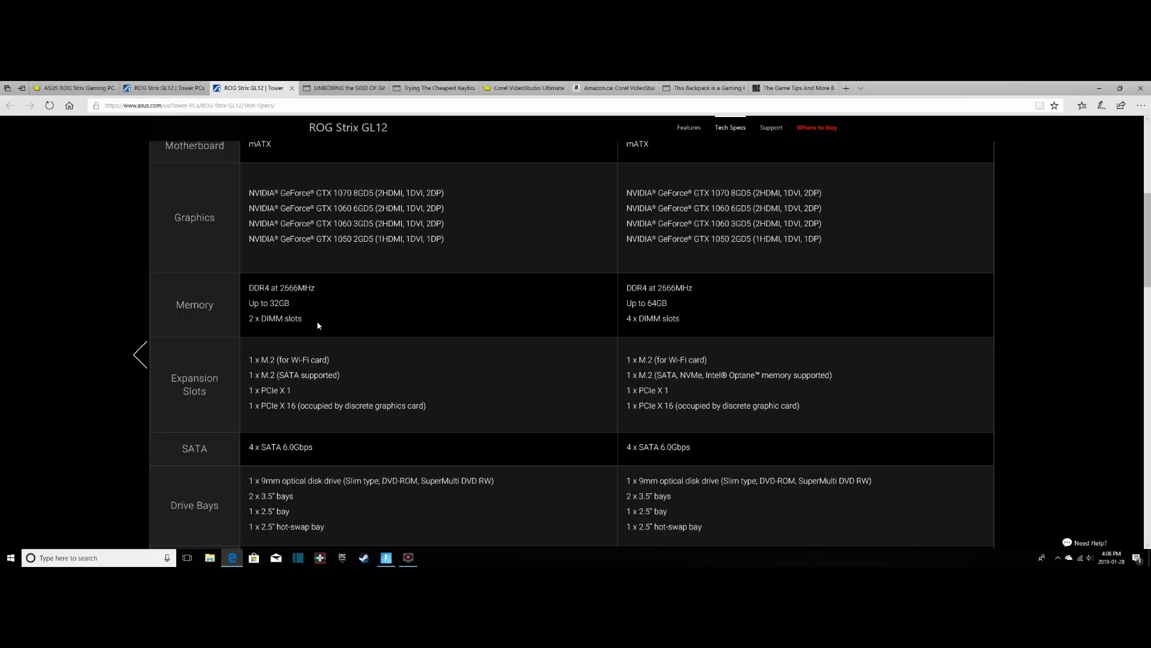
scroll("down", 3)
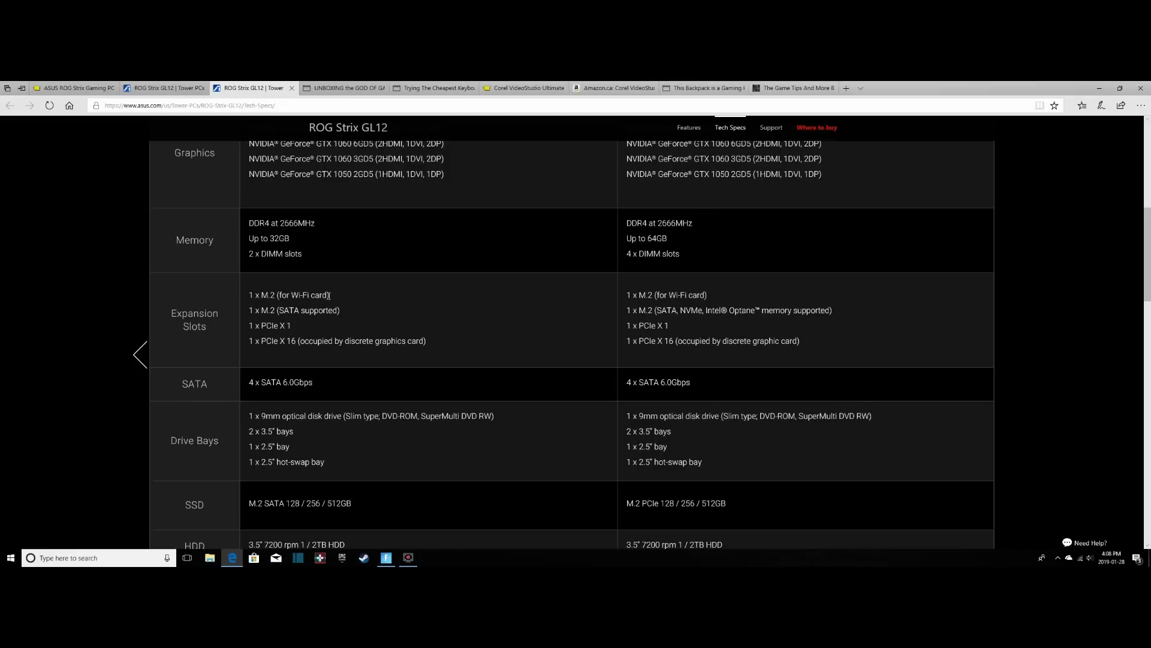
mouse_move(330, 326)
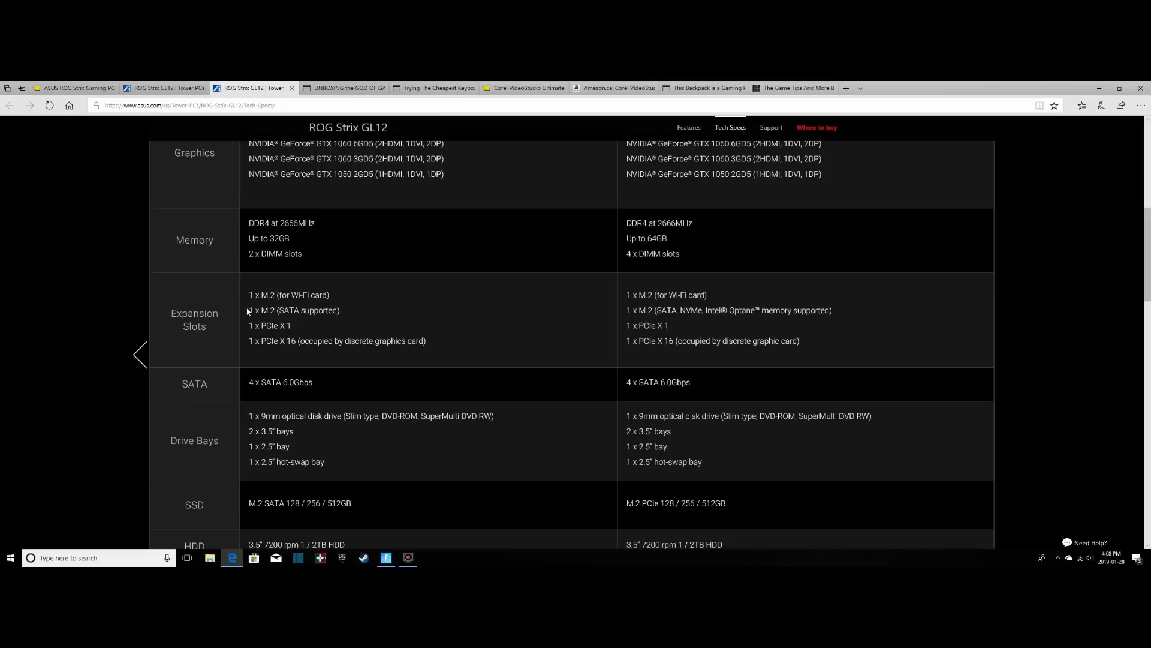
mouse_move(328, 320)
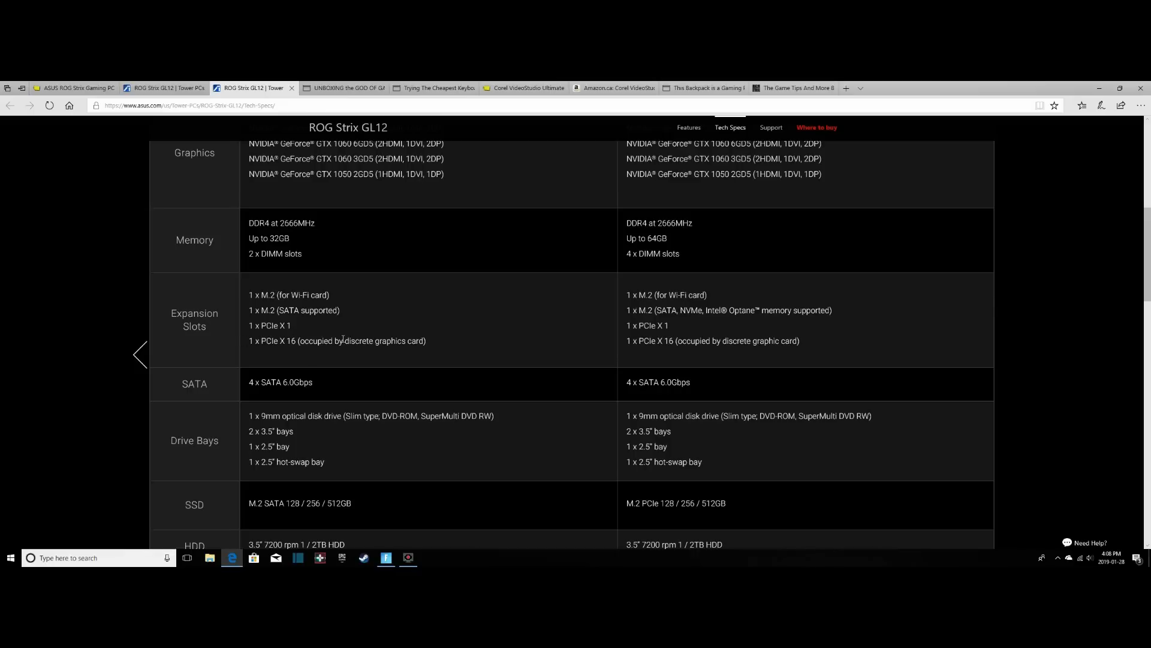
scroll("down", 3)
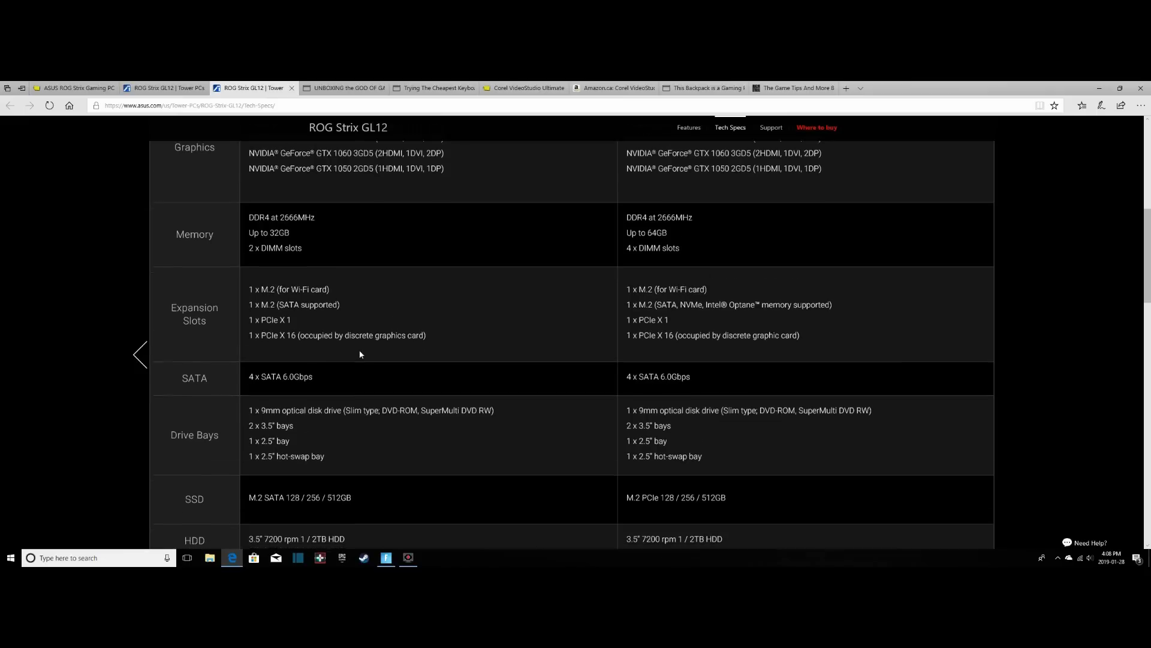
scroll("down", 3)
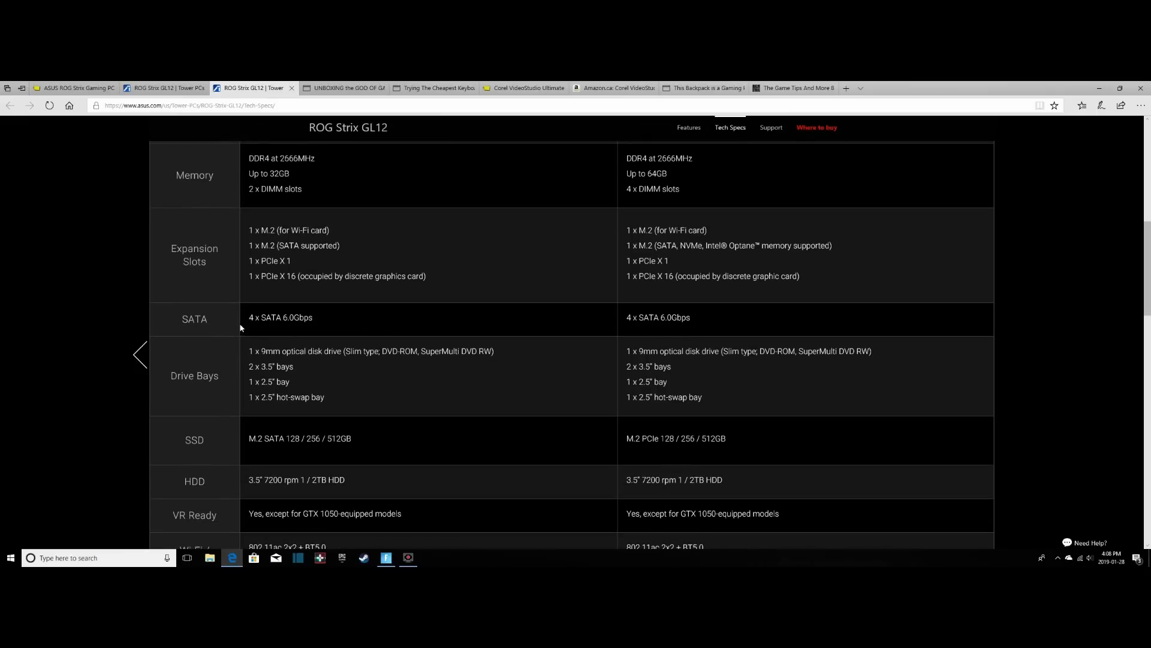
mouse_move(299, 331)
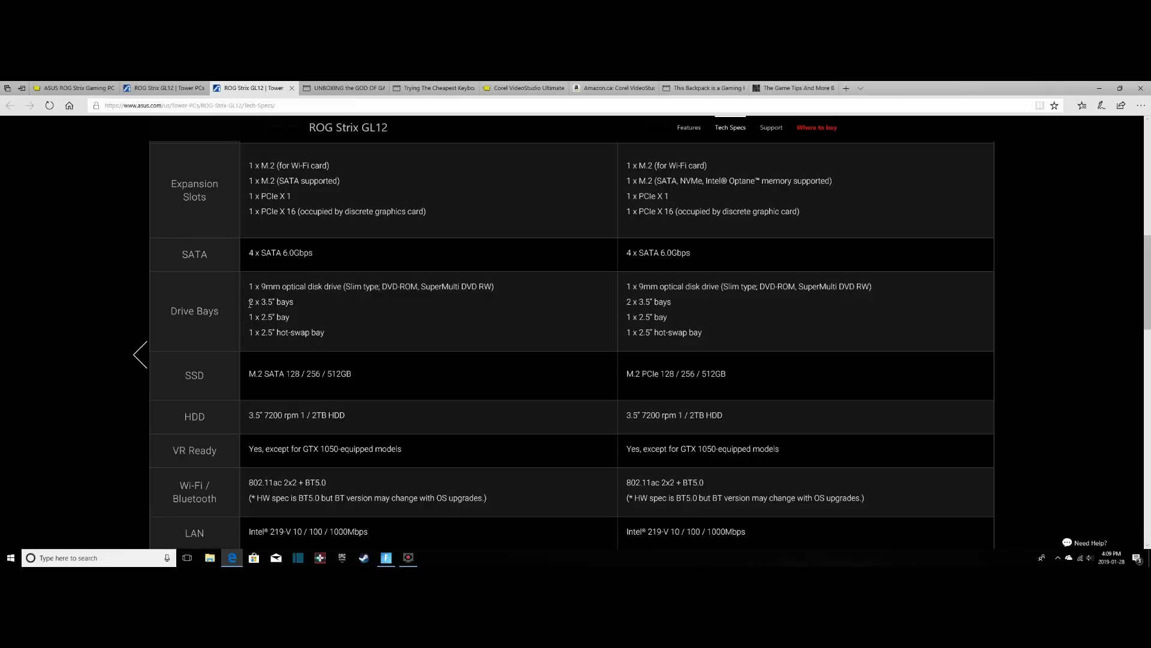
mouse_move(279, 355)
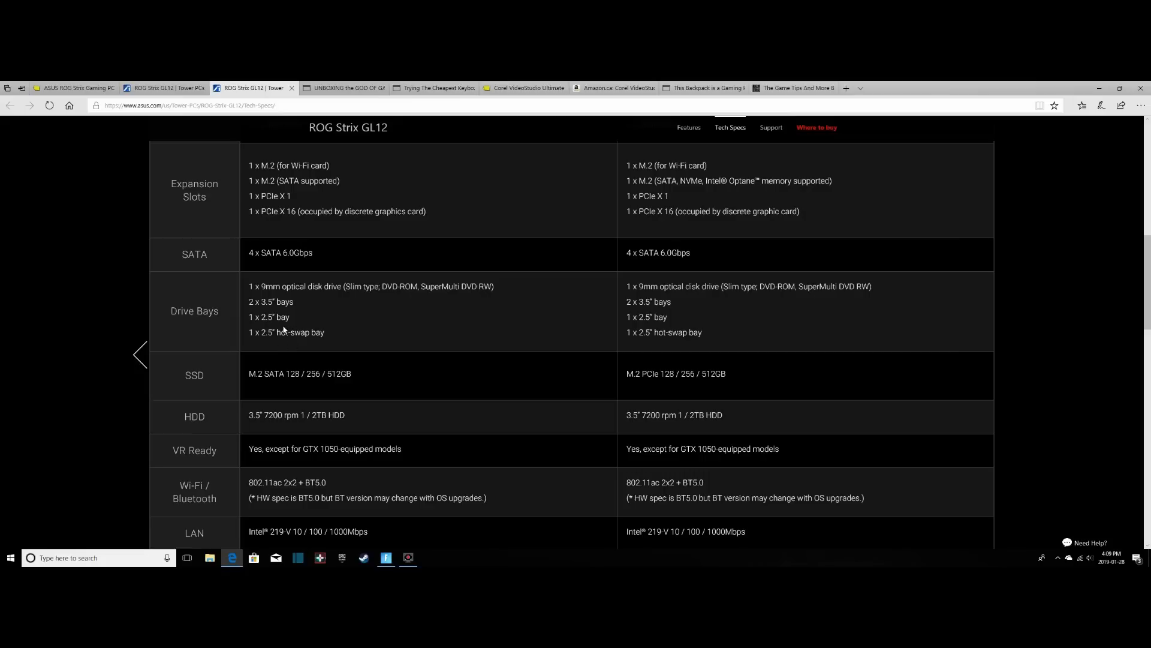
mouse_move(266, 310)
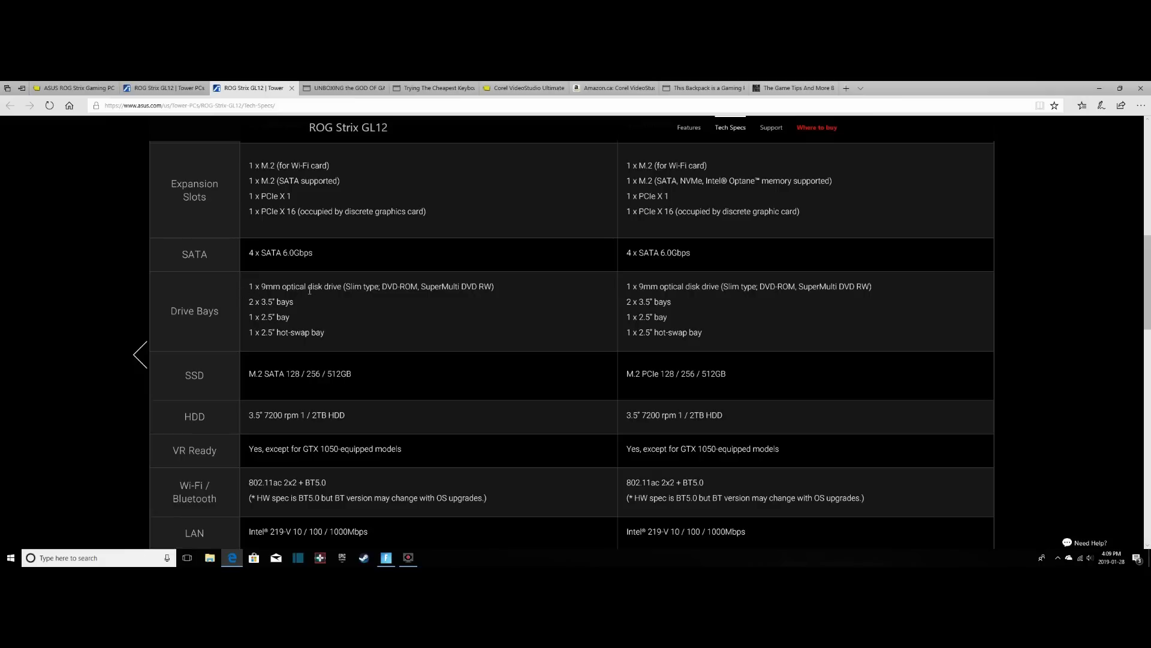
mouse_move(266, 299)
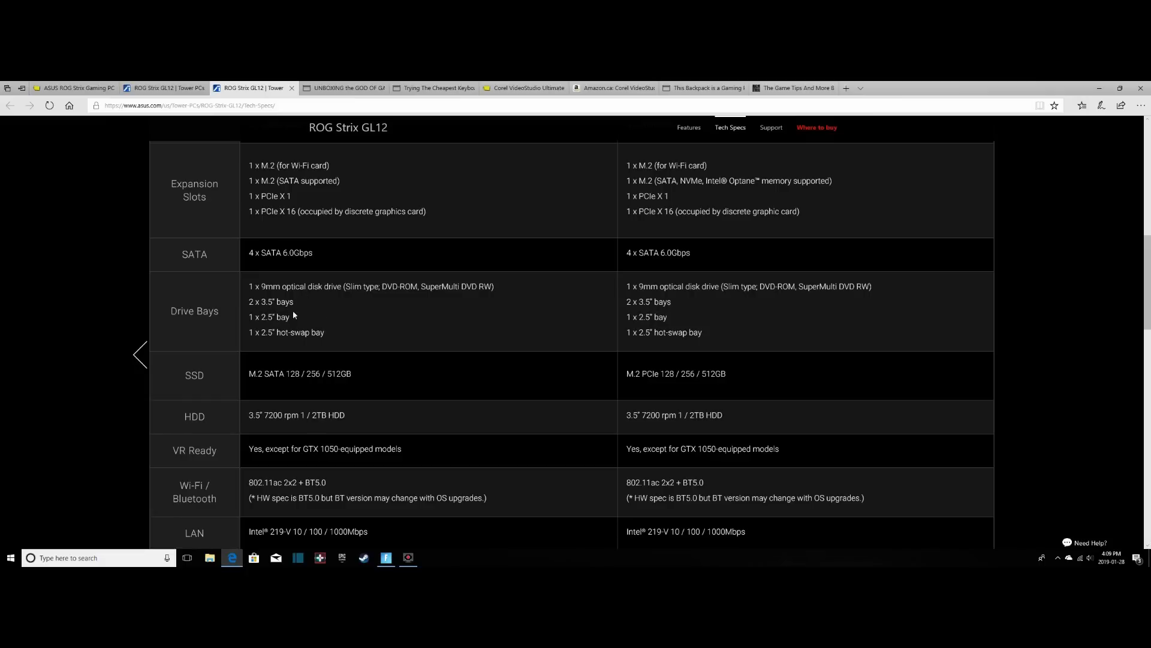
mouse_move(311, 311)
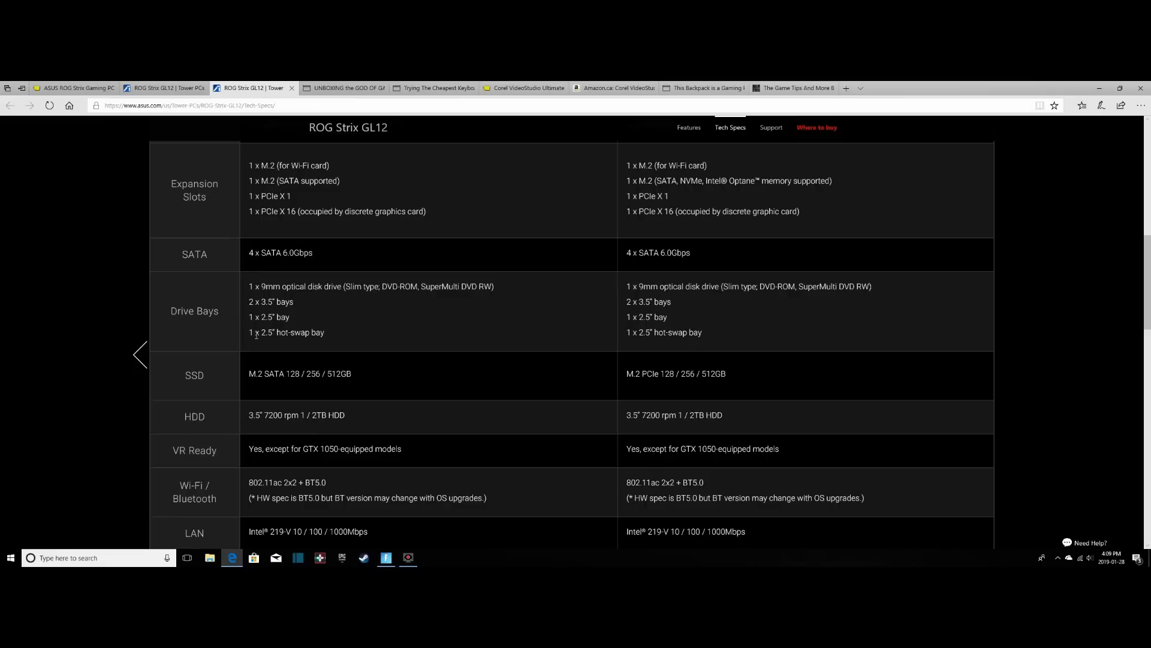
mouse_move(291, 318)
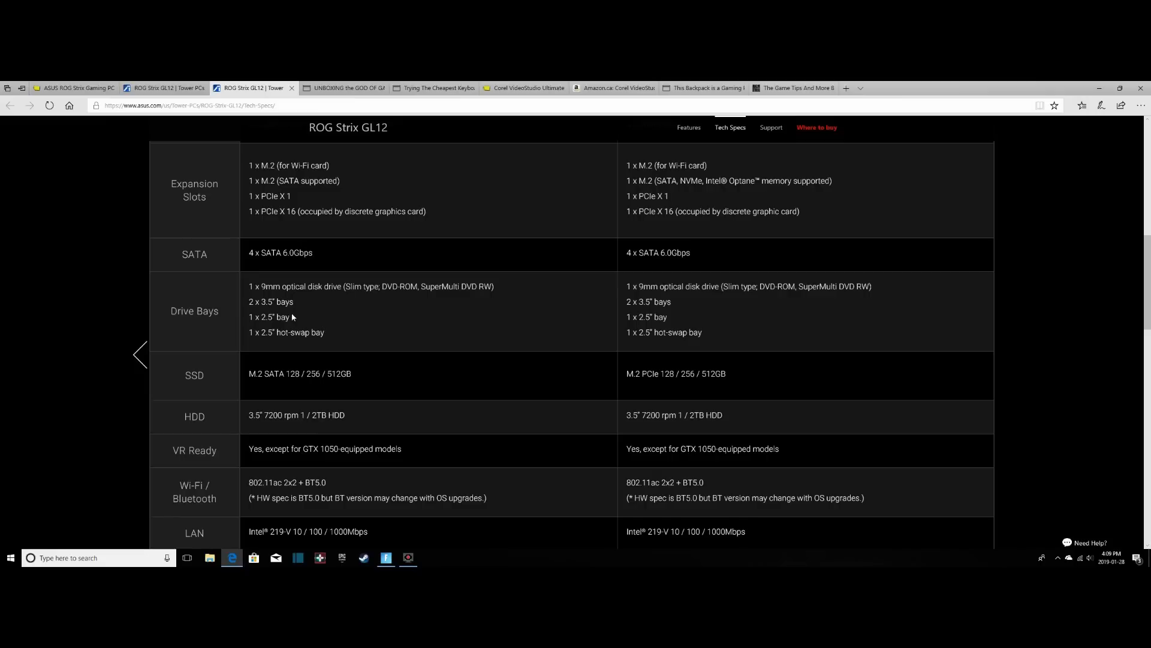
mouse_move(268, 311)
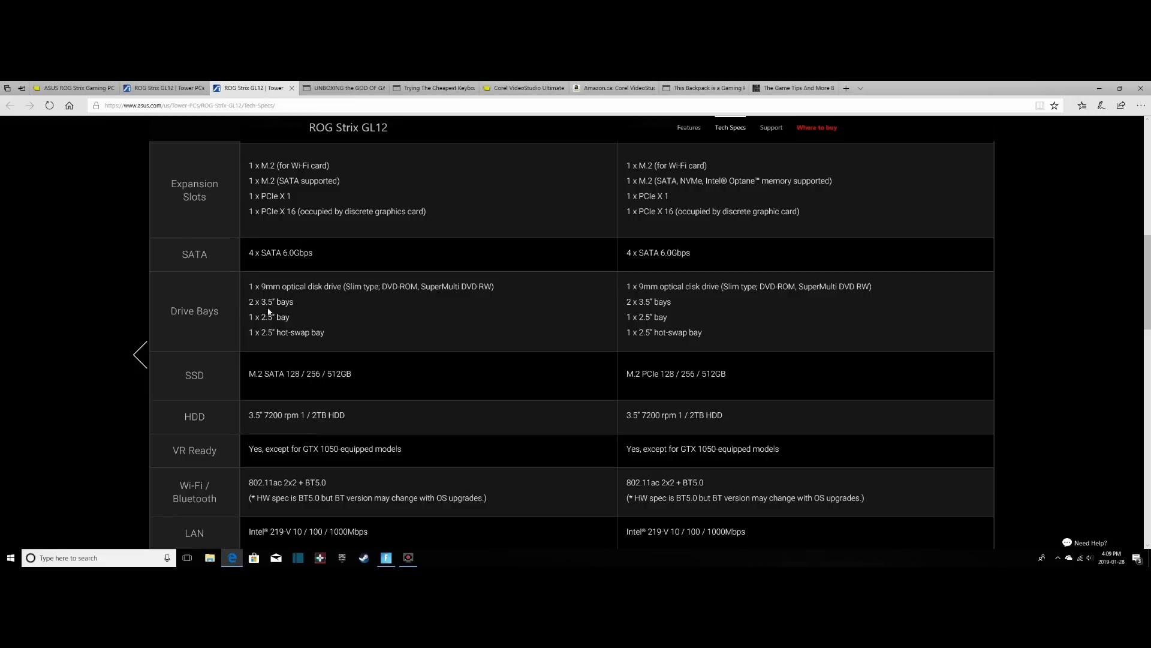
scroll("down", 3)
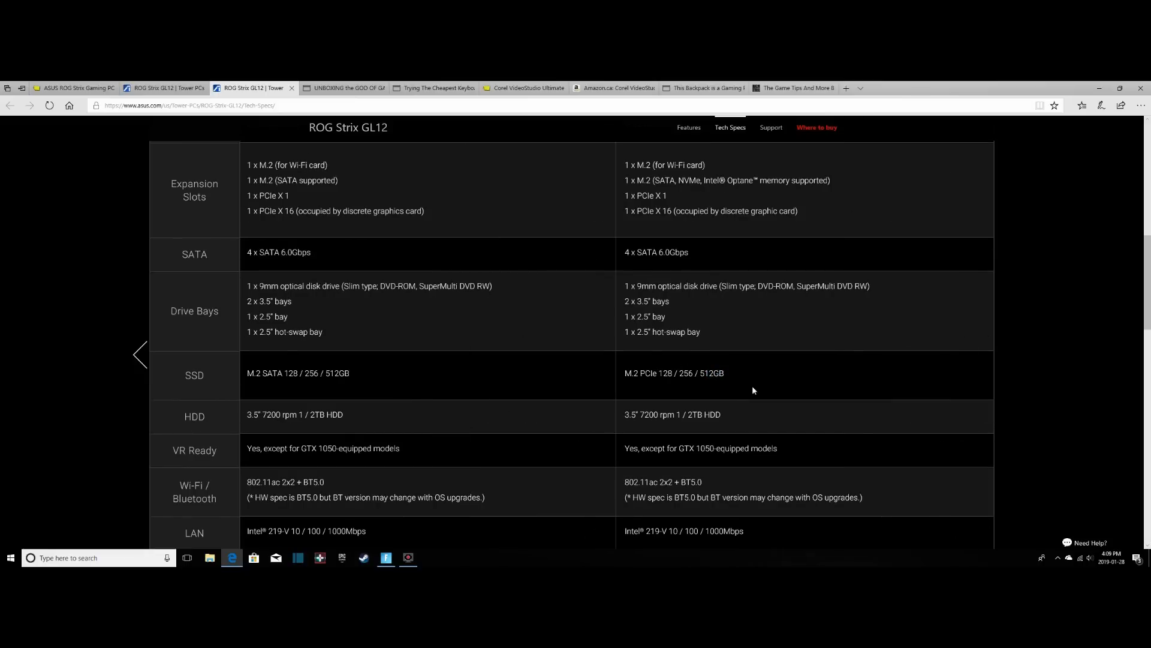
mouse_move(563, 364)
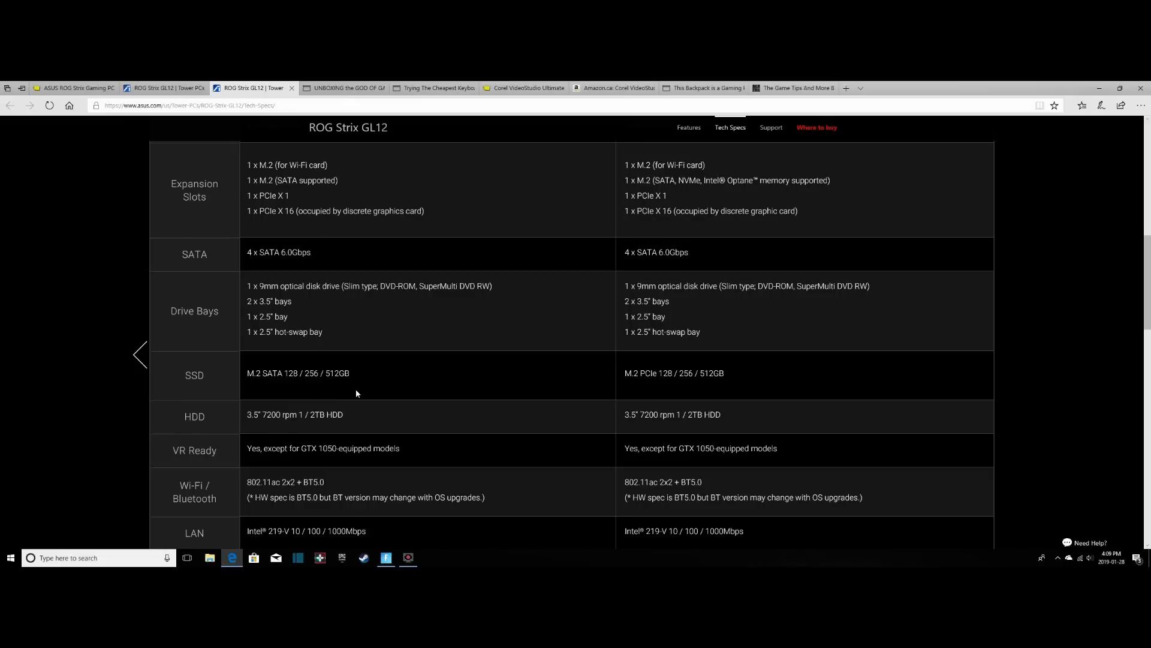
mouse_move(294, 428)
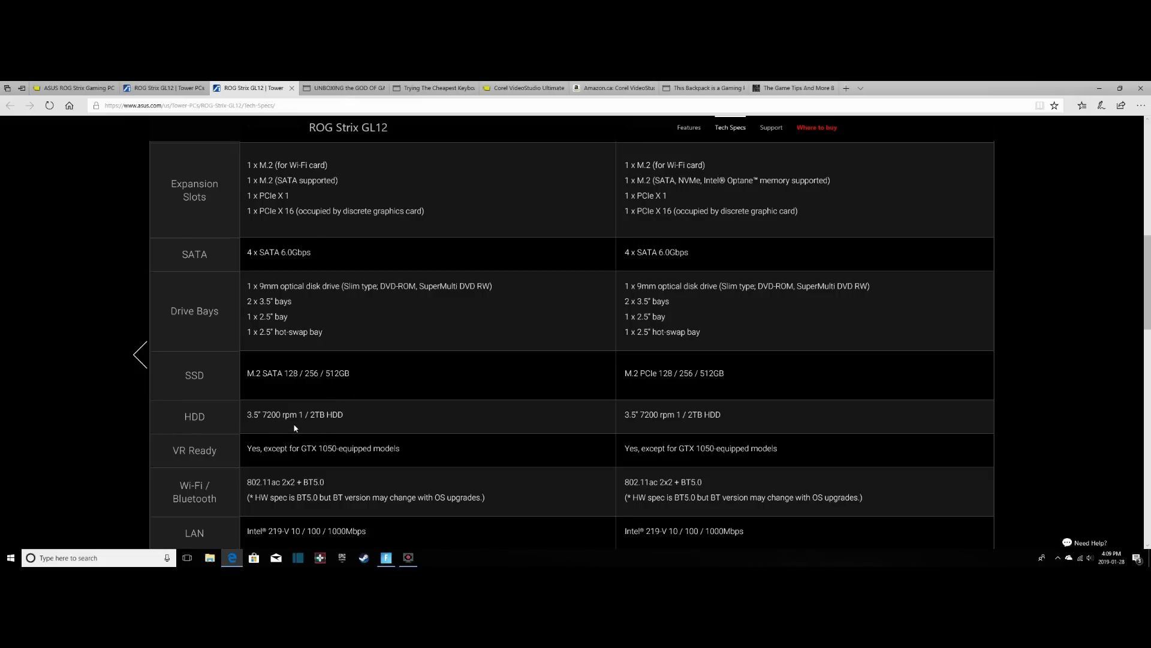
mouse_move(274, 418)
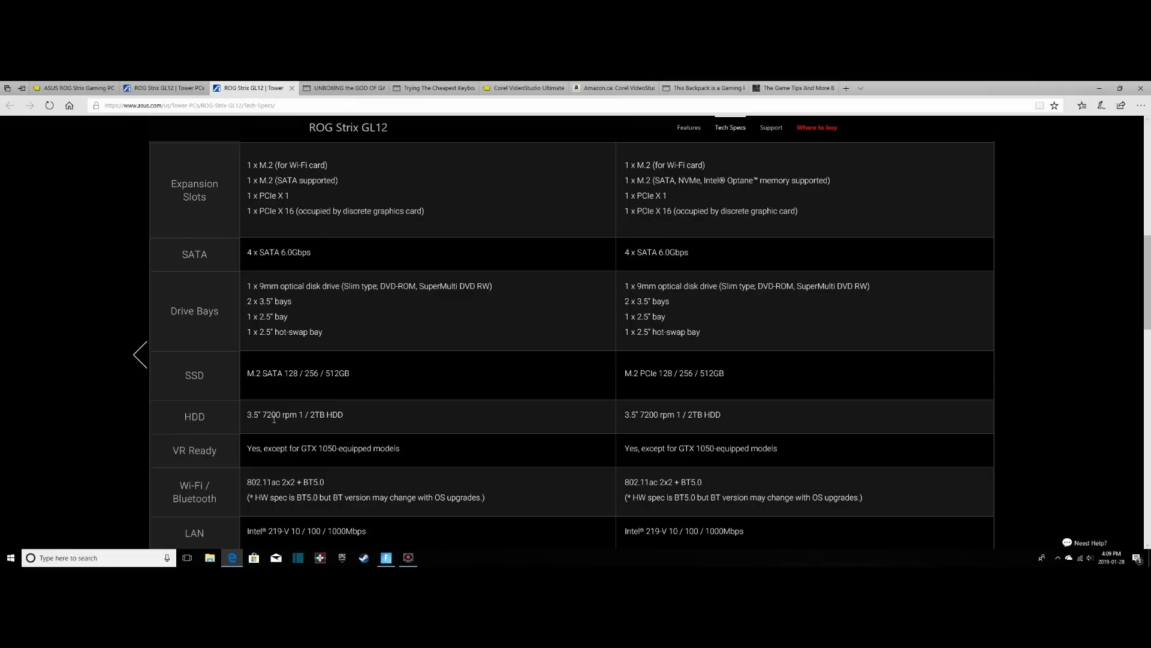
Scroll down past Wi-Fi and LAN to the Audio, Software and I/O Ports rows
scroll("down", 3)
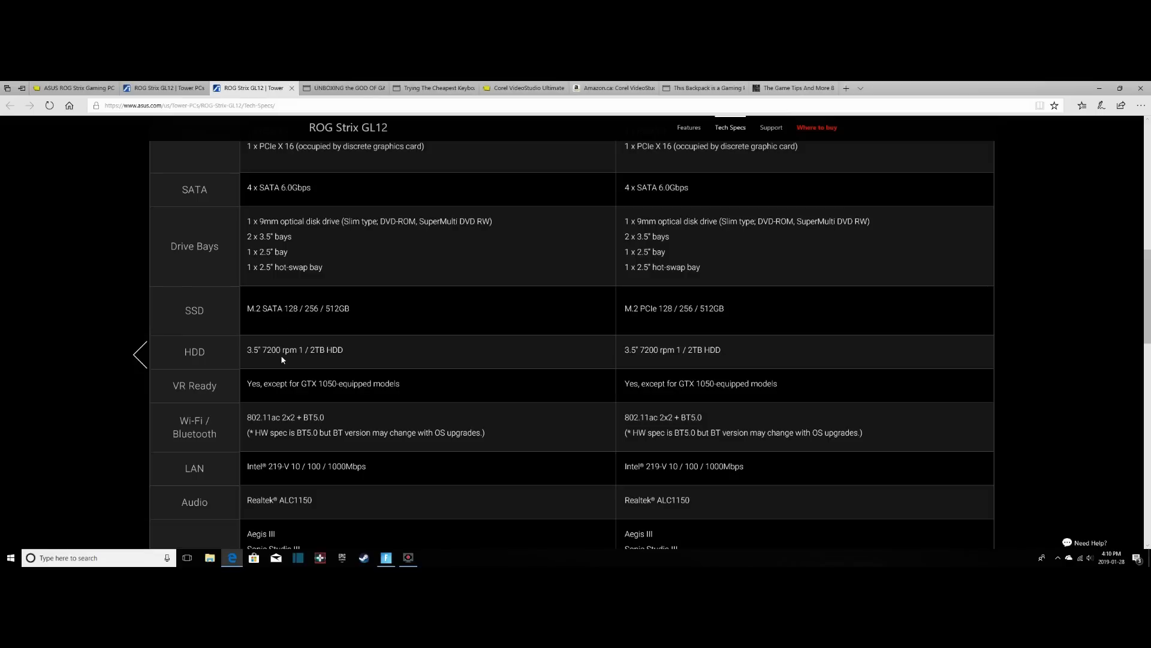
scroll("down", 3)
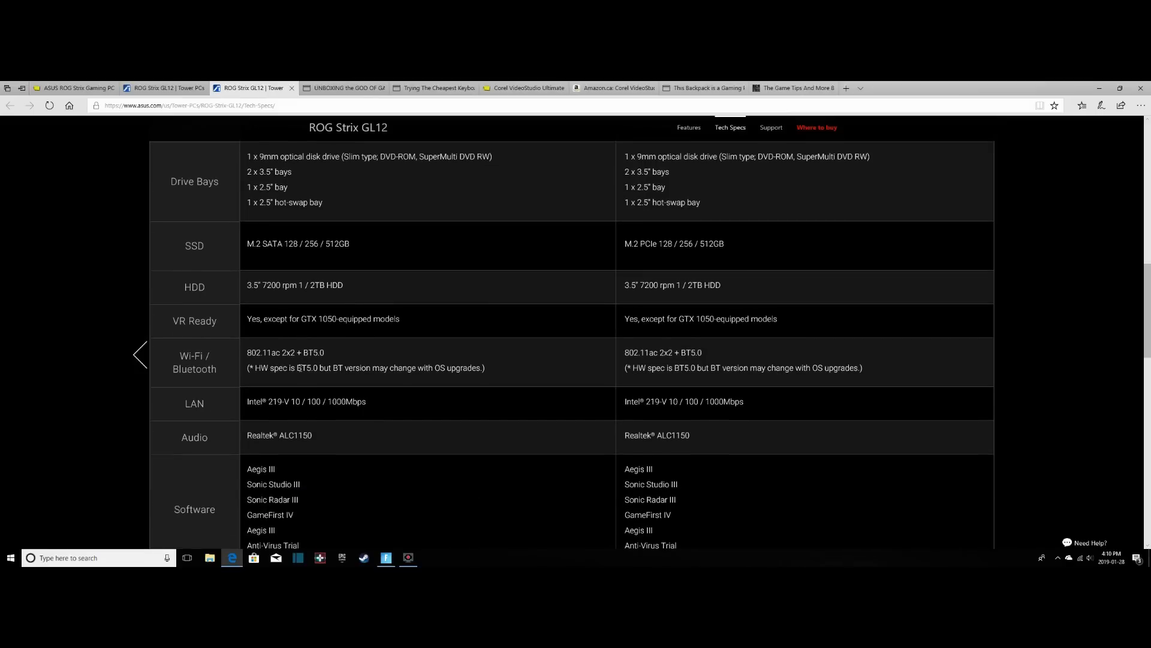
mouse_move(186, 316)
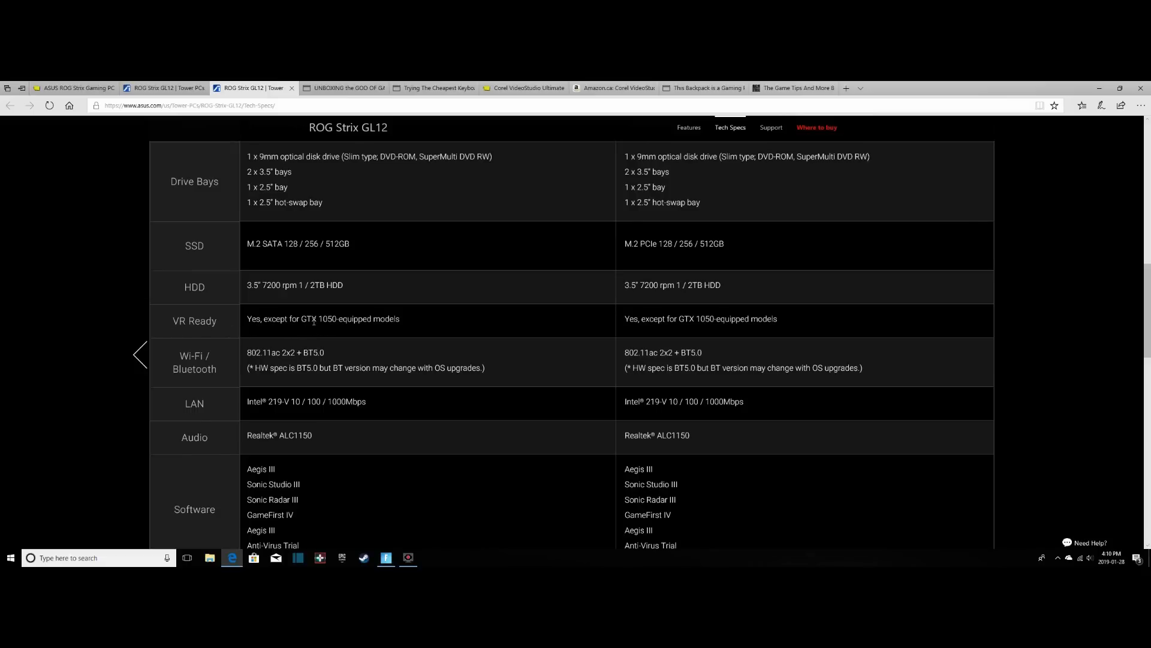
mouse_move(345, 345)
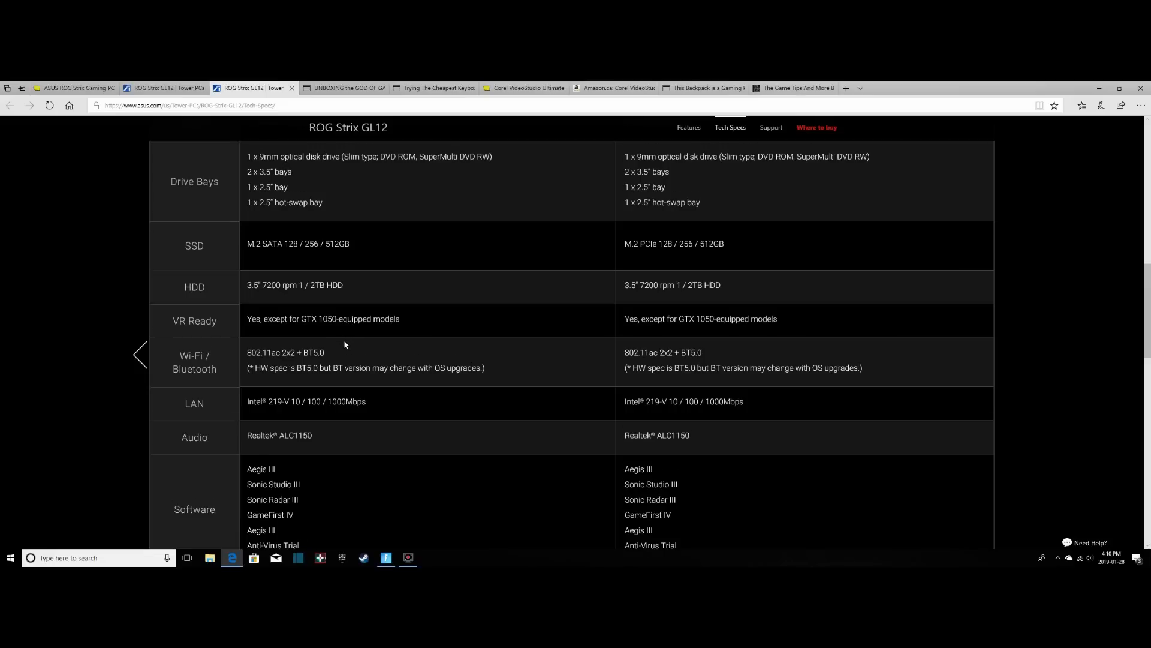
scroll("down", 3)
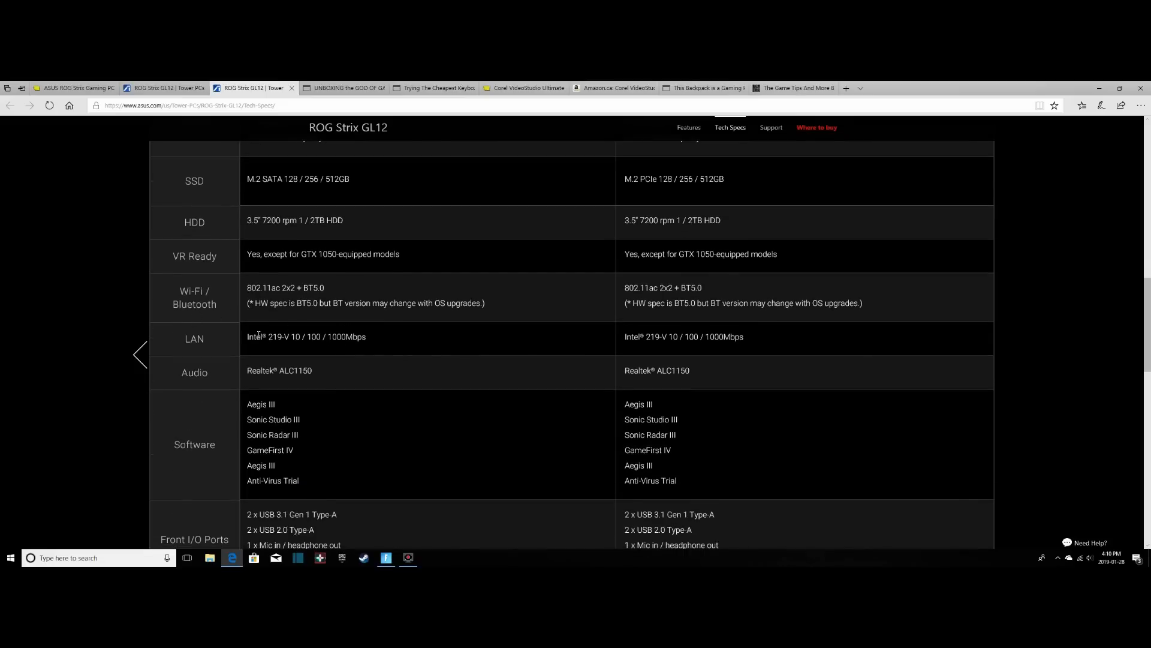
scroll("down", 3)
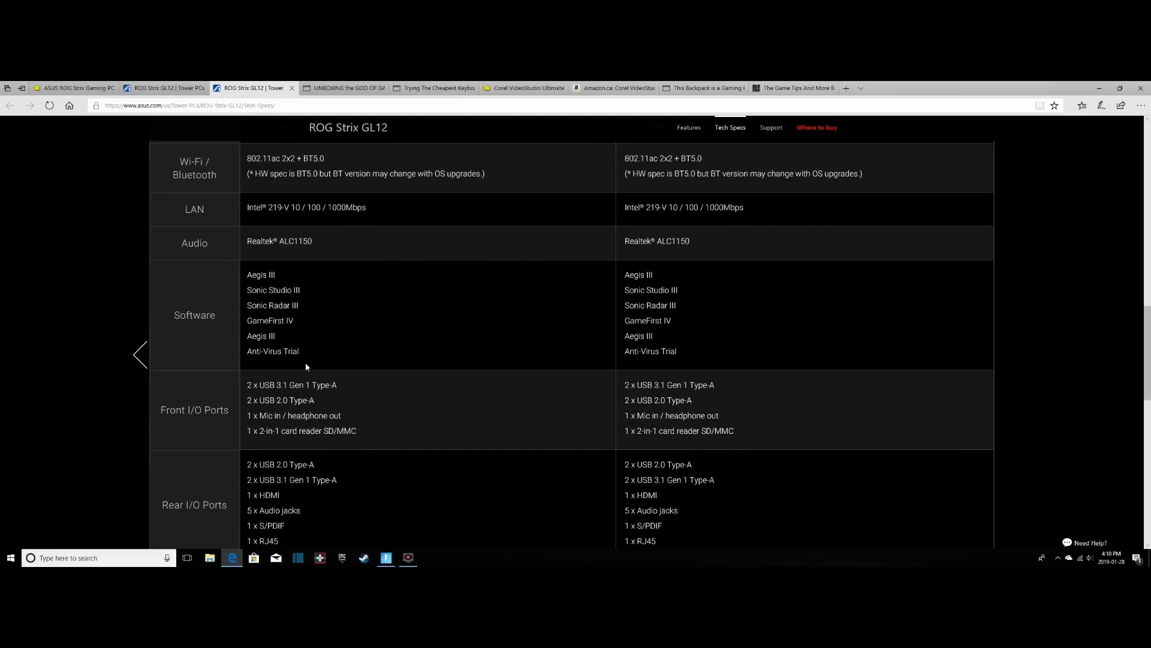
Scroll below the I/O ports to the Power Supply and Weight and Dimensions rows
scroll("down", 3)
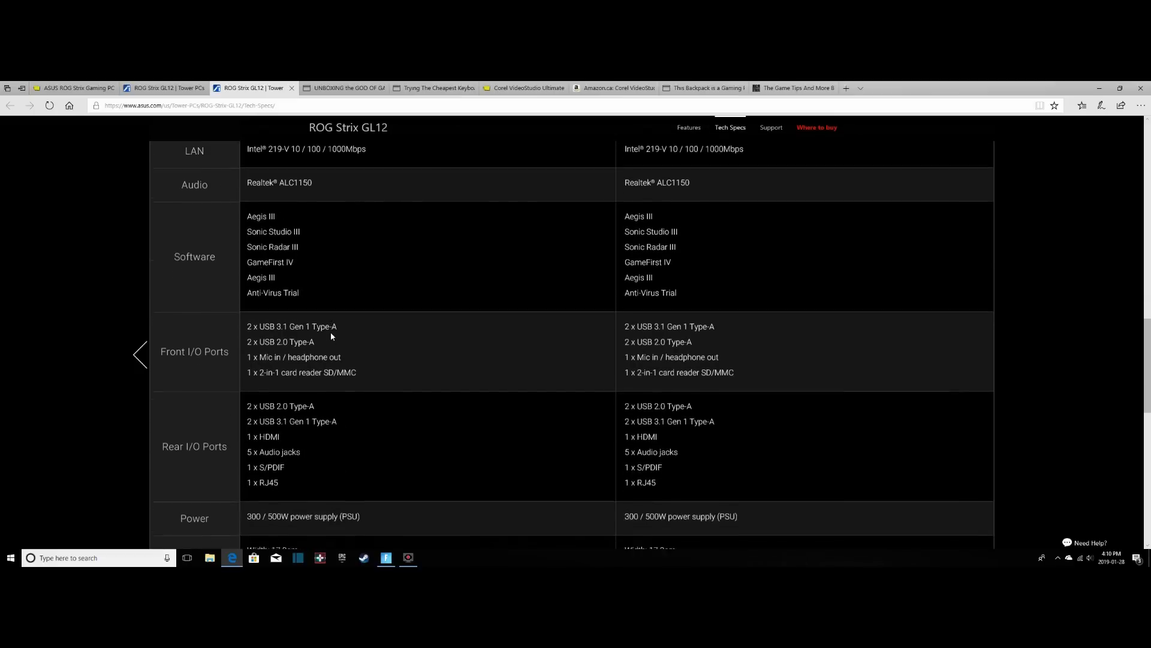
scroll("down", 3)
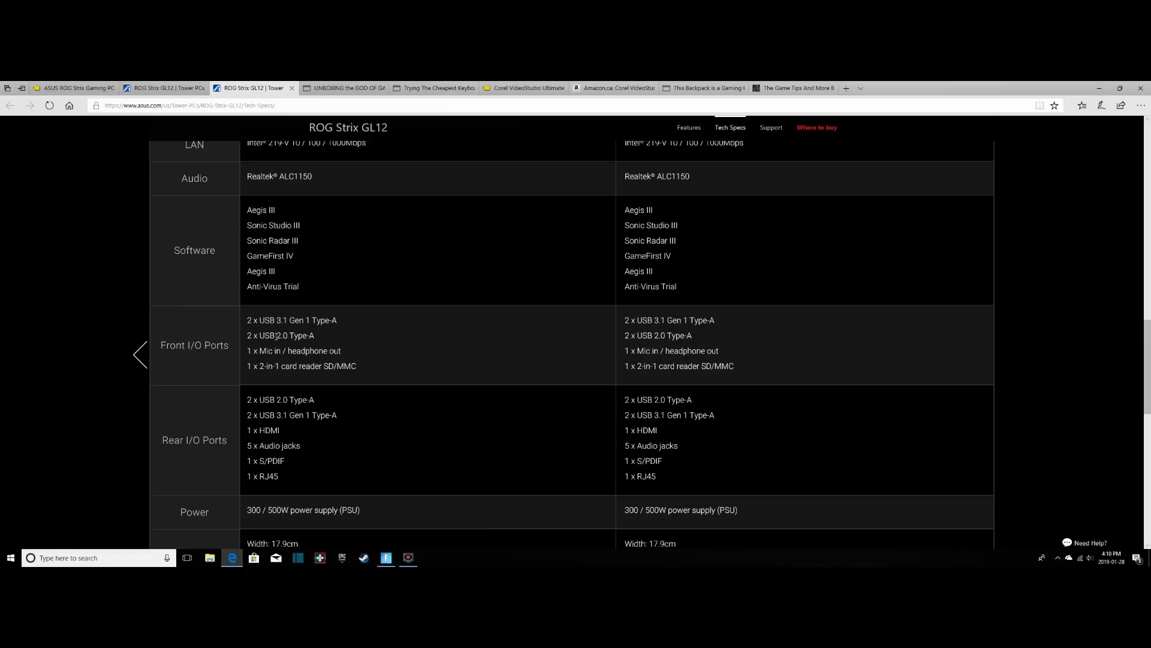
mouse_move(246, 328)
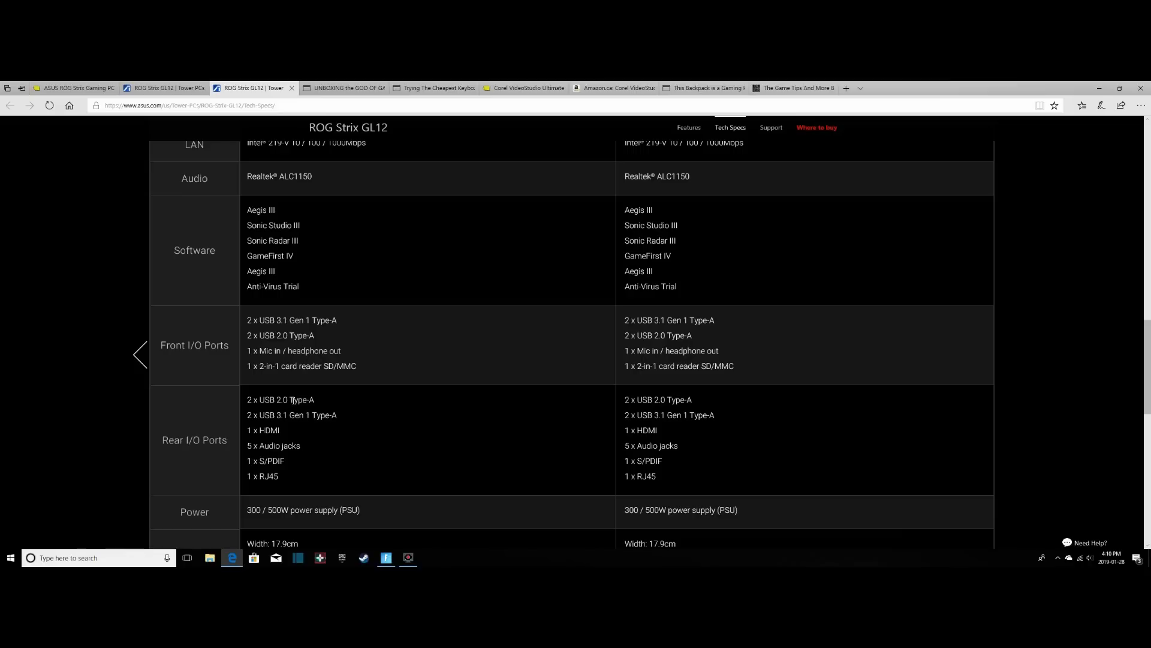
scroll("down", 3)
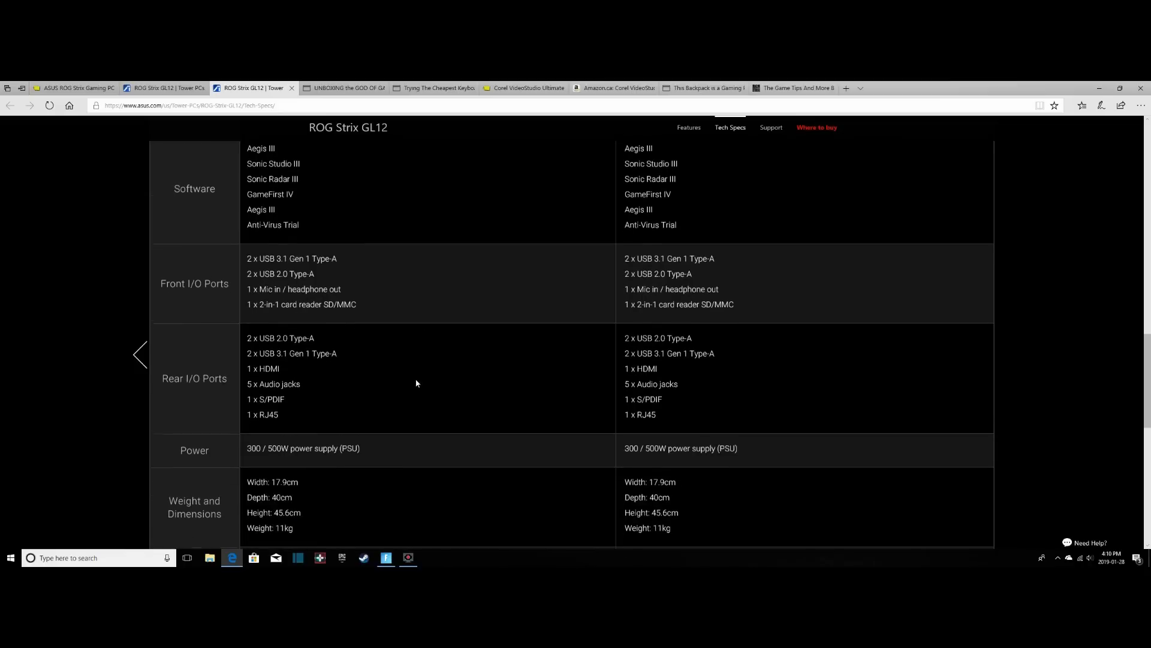
scroll("down", 3)
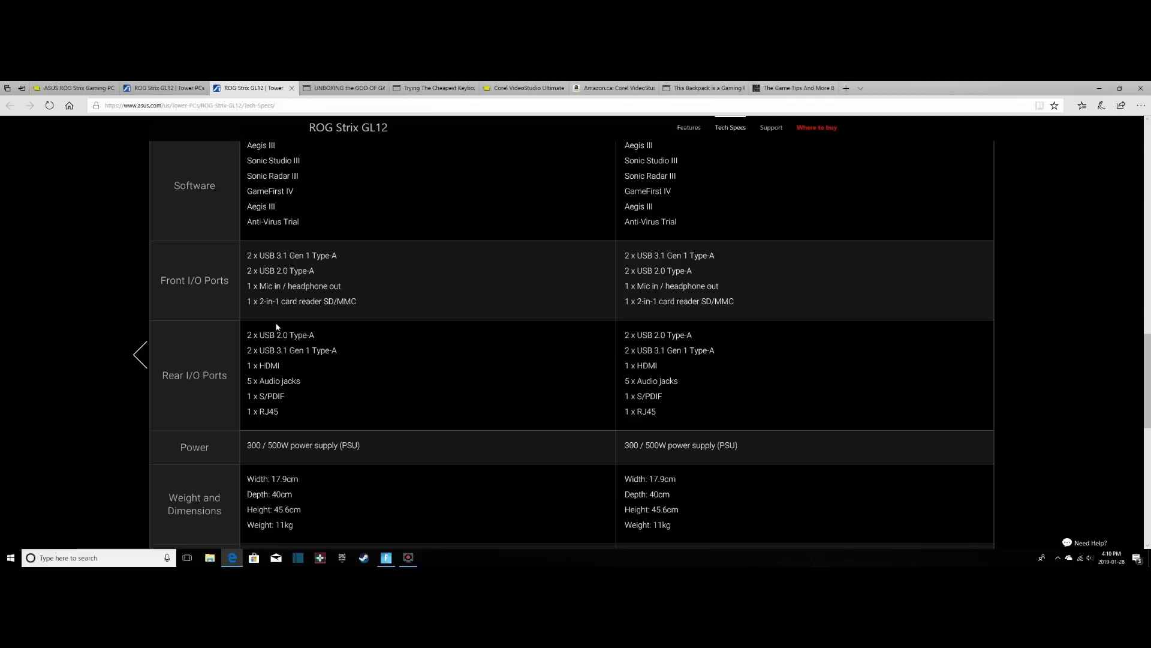
mouse_move(244, 366)
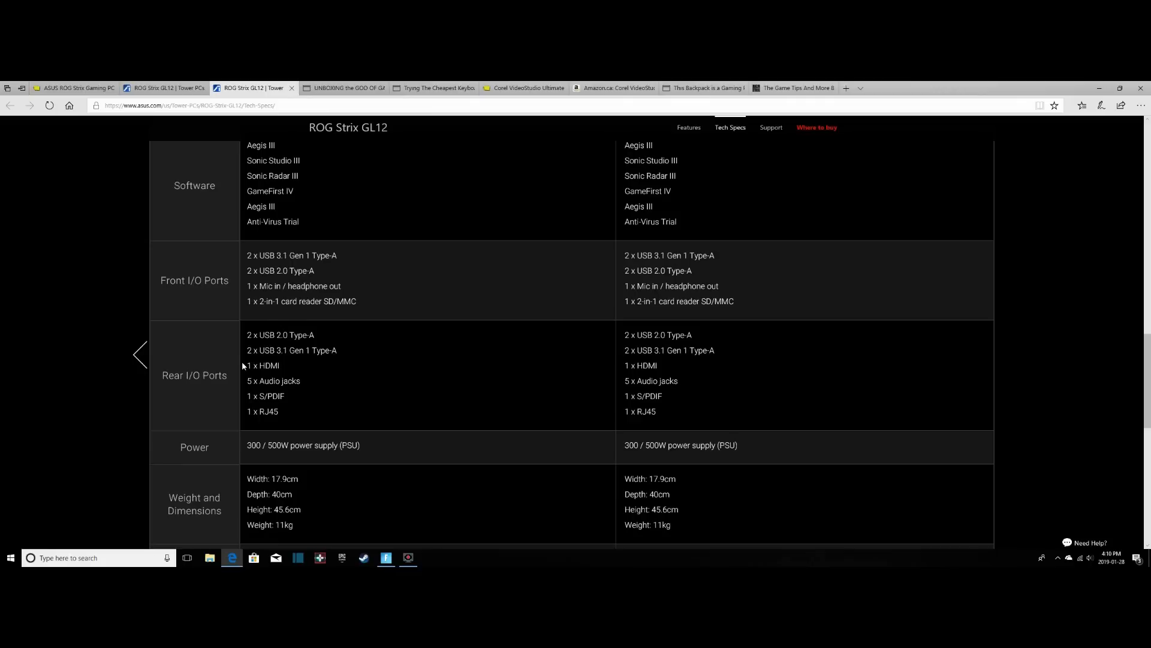
mouse_move(313, 346)
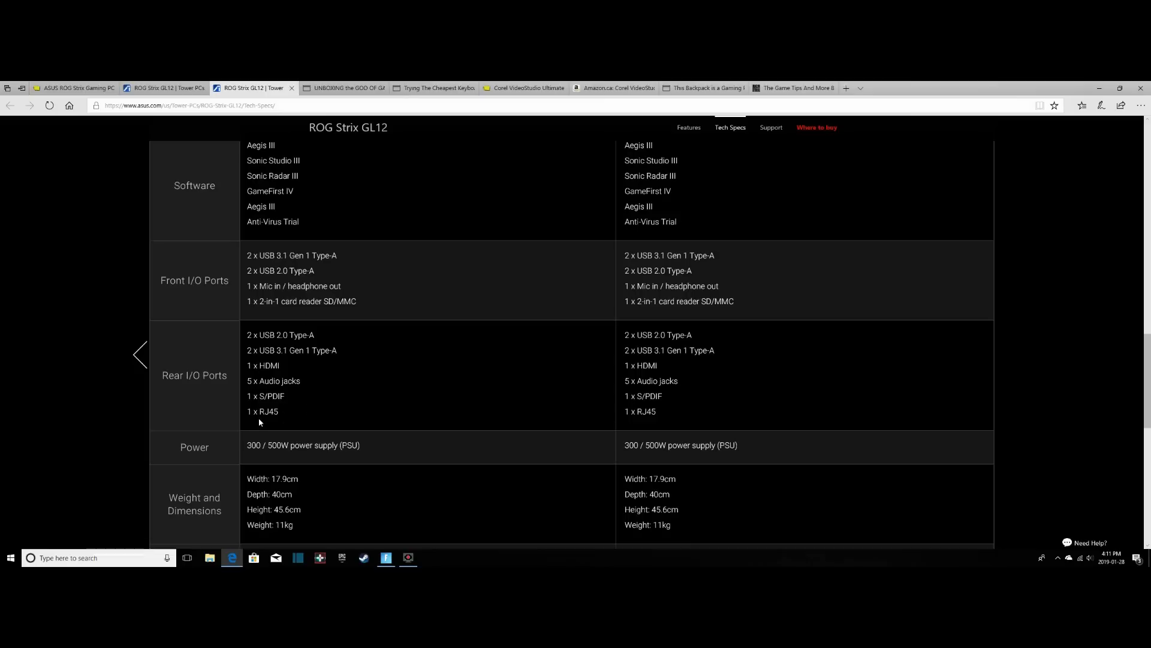
Scroll to the table's end: Transparent Side Panel, Aura Sync and Accessories rows
scroll("down", 3)
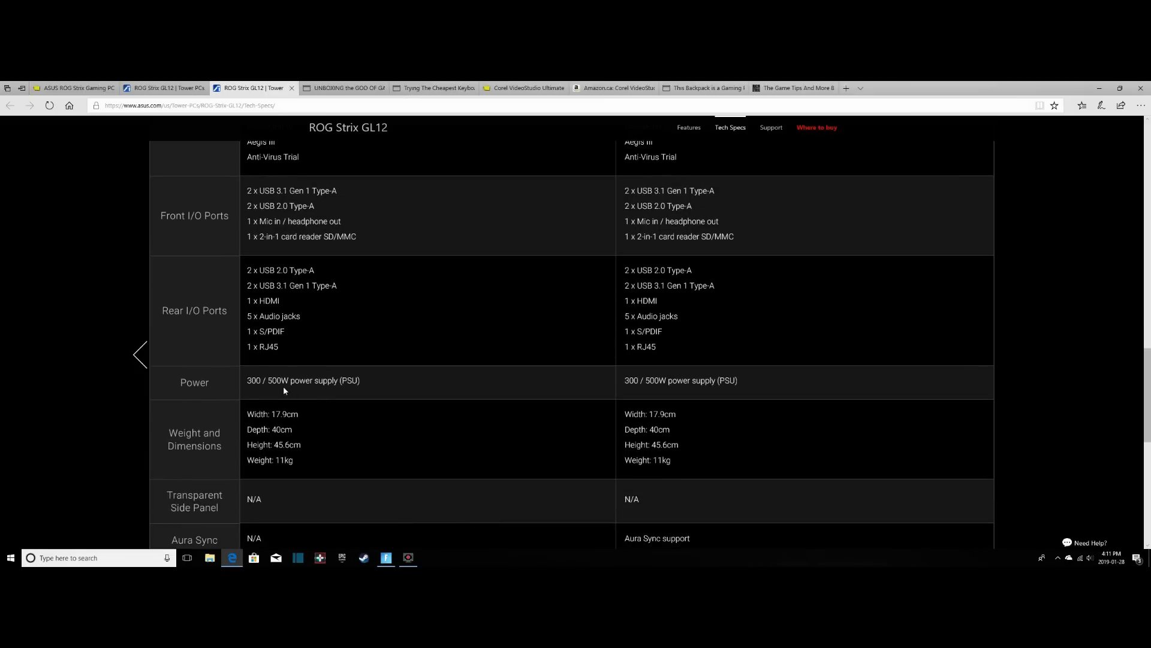
scroll("down", 3)
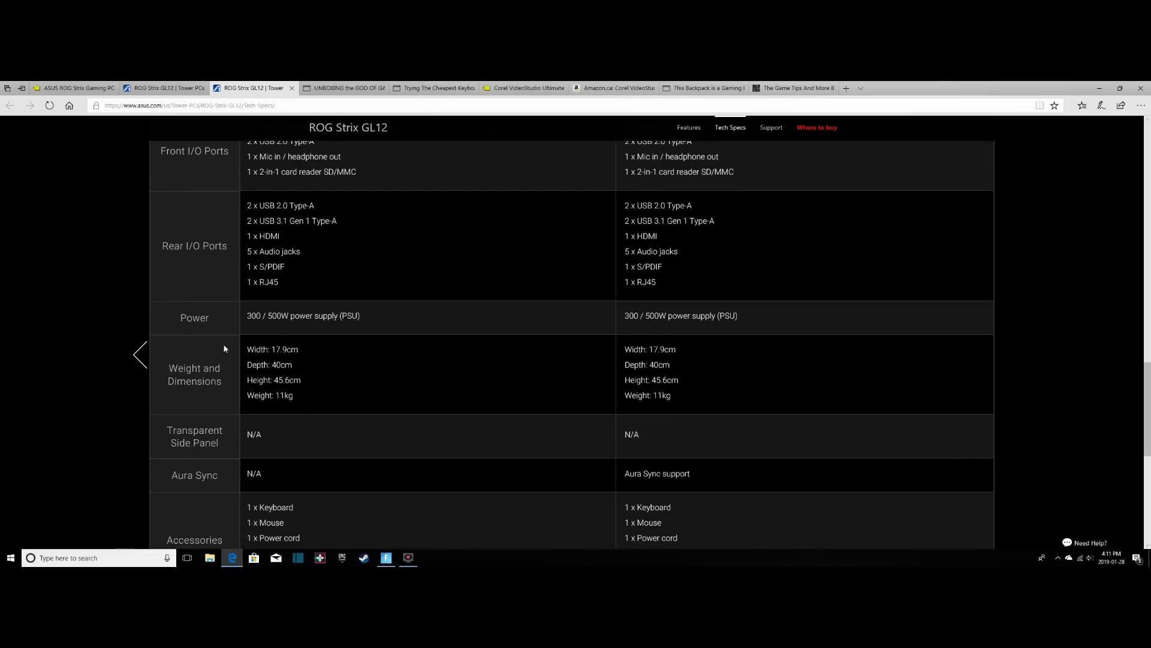
mouse_move(299, 437)
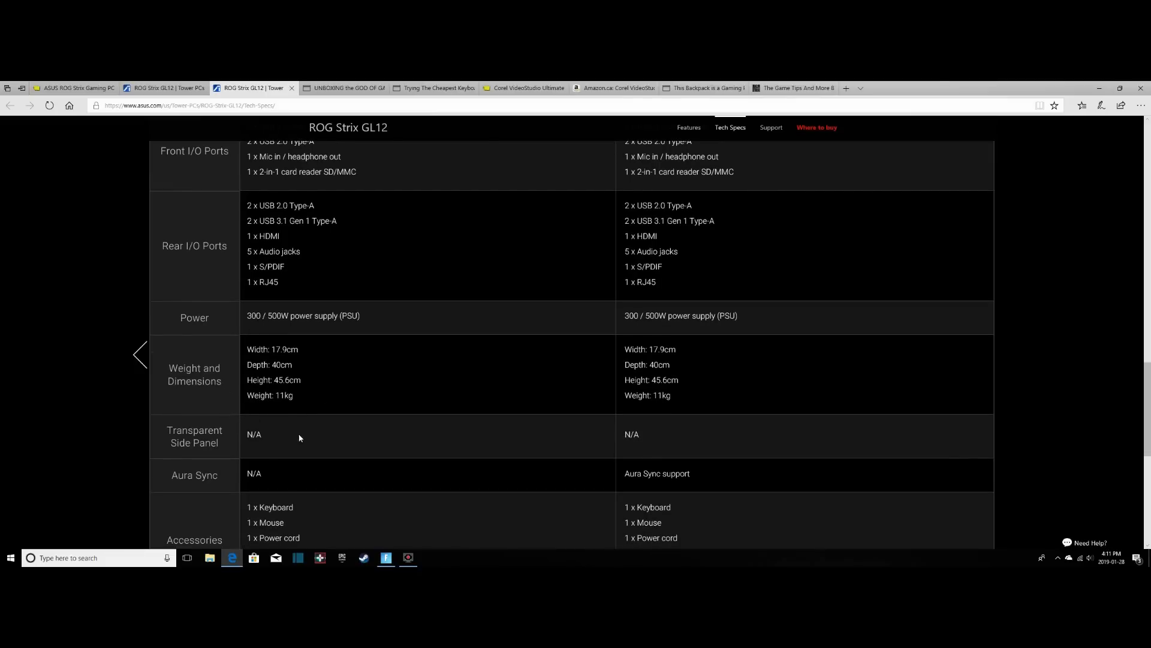
mouse_move(325, 448)
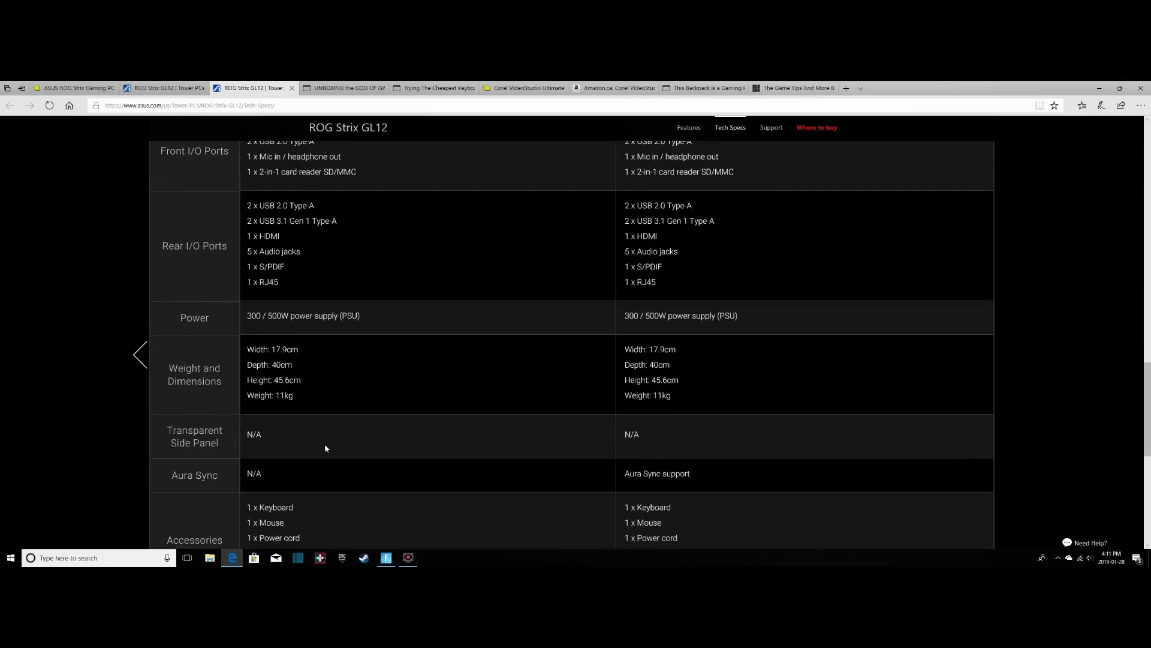
scroll("down", 3)
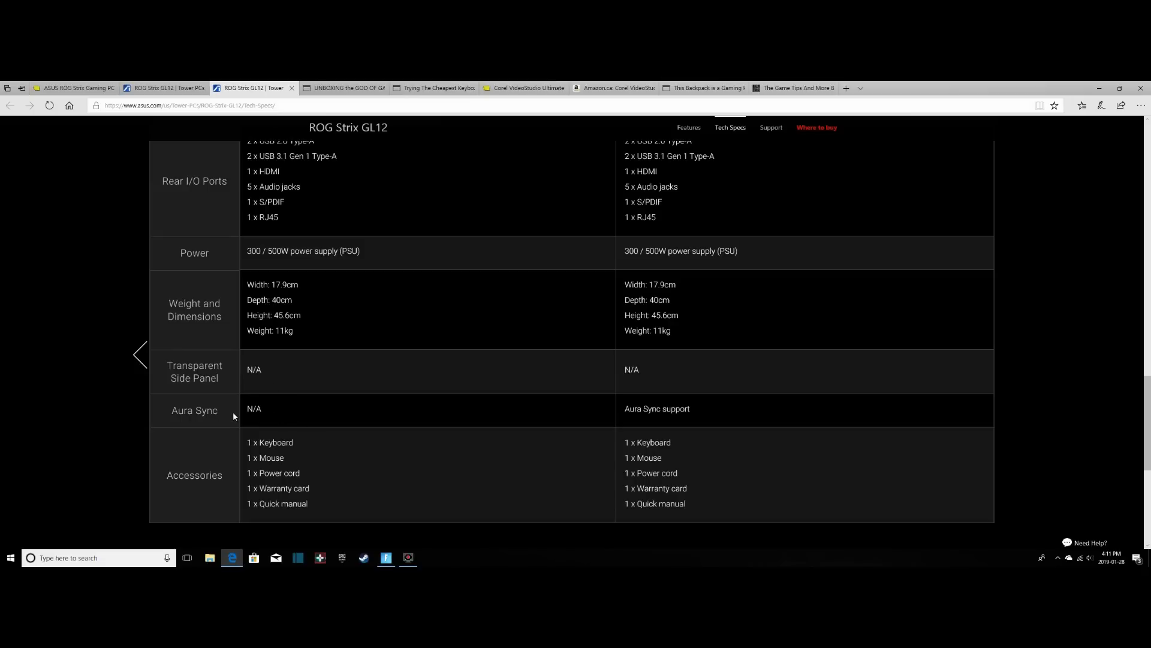
mouse_move(273, 411)
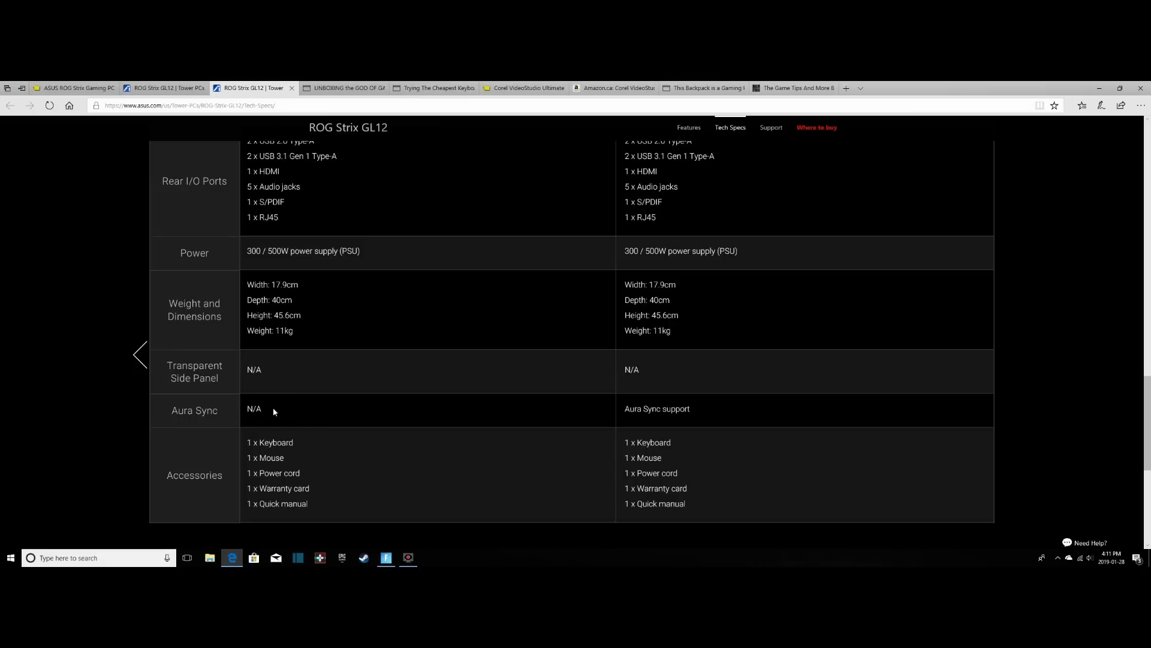
scroll("down", 3)
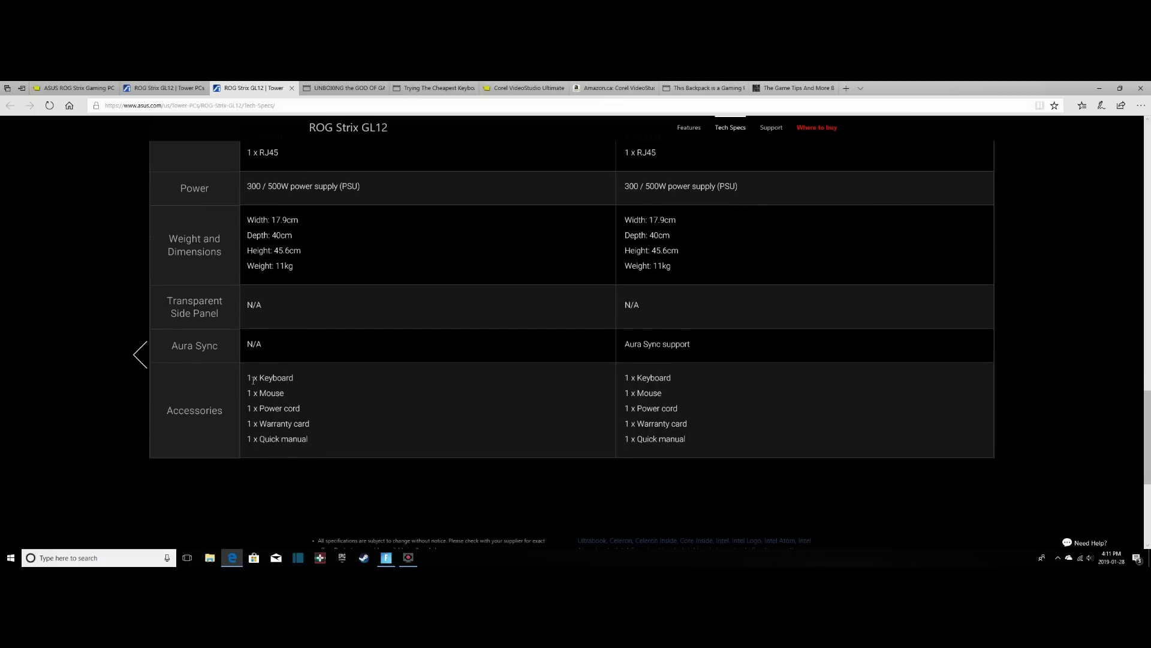
mouse_move(294, 383)
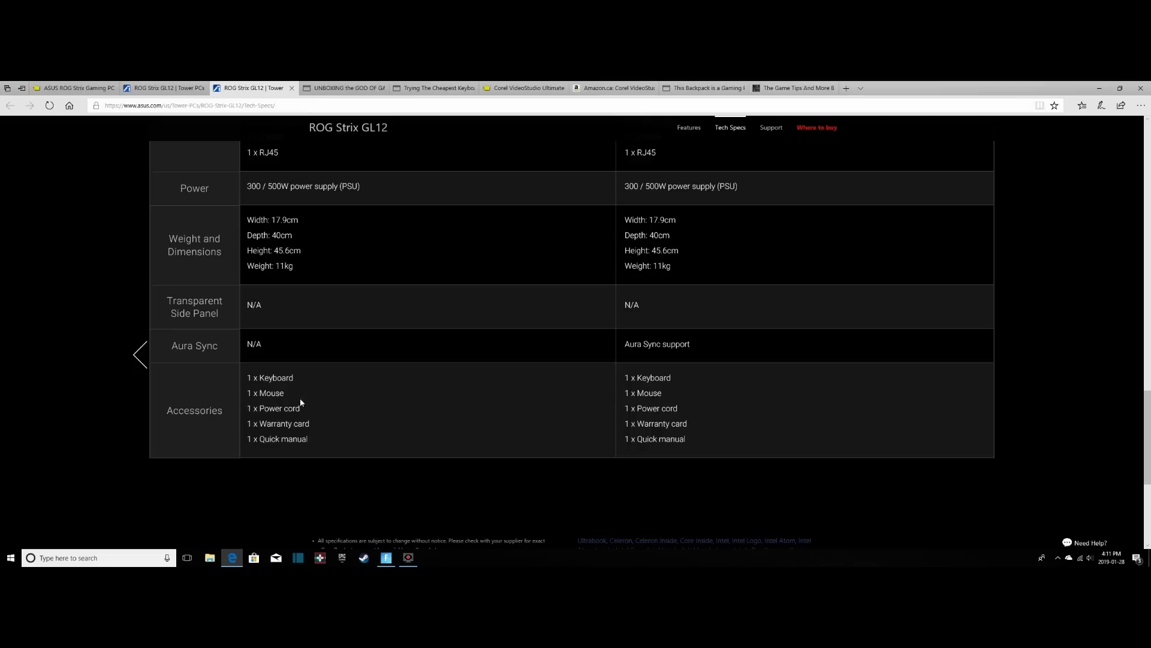
mouse_move(252, 434)
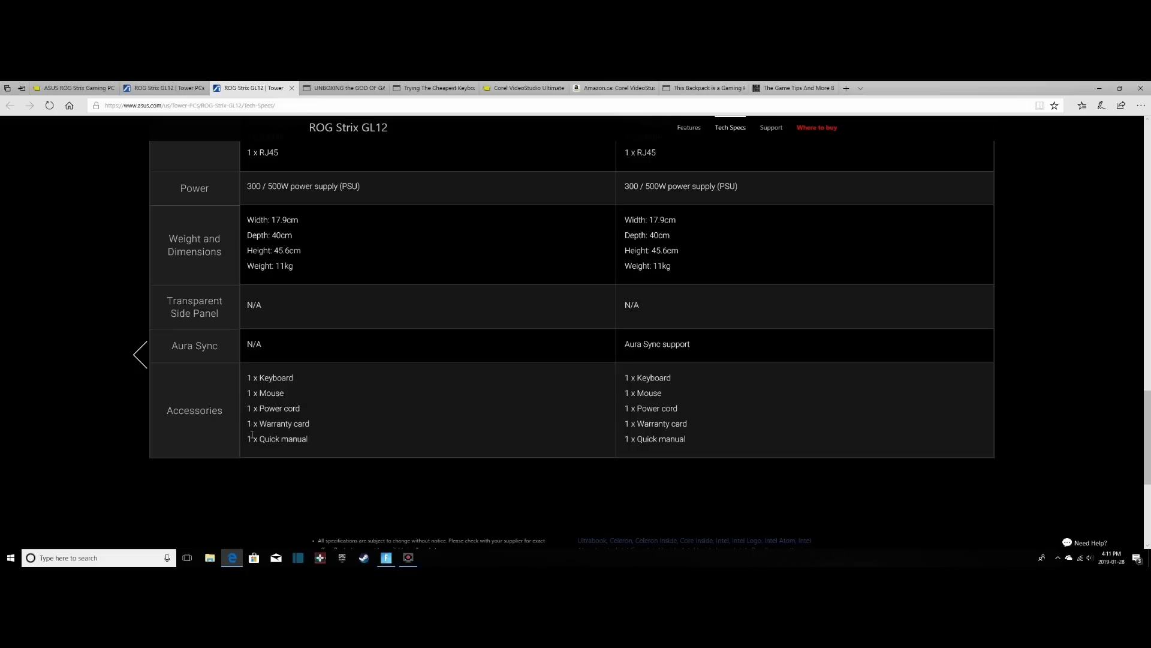
mouse_move(252, 434)
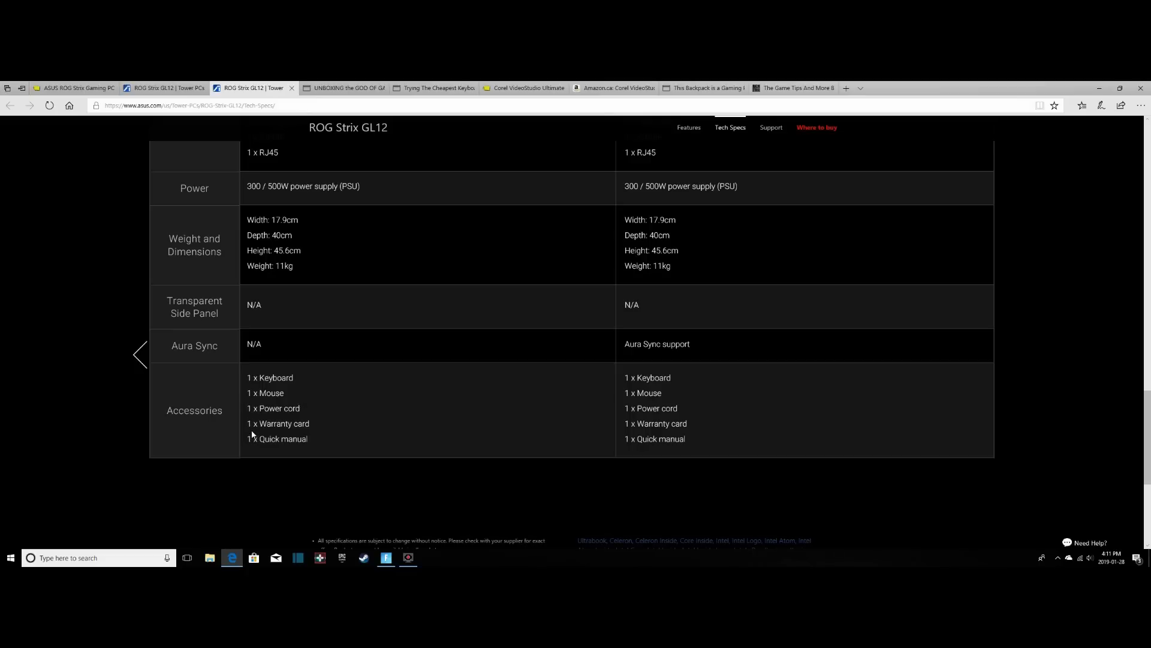